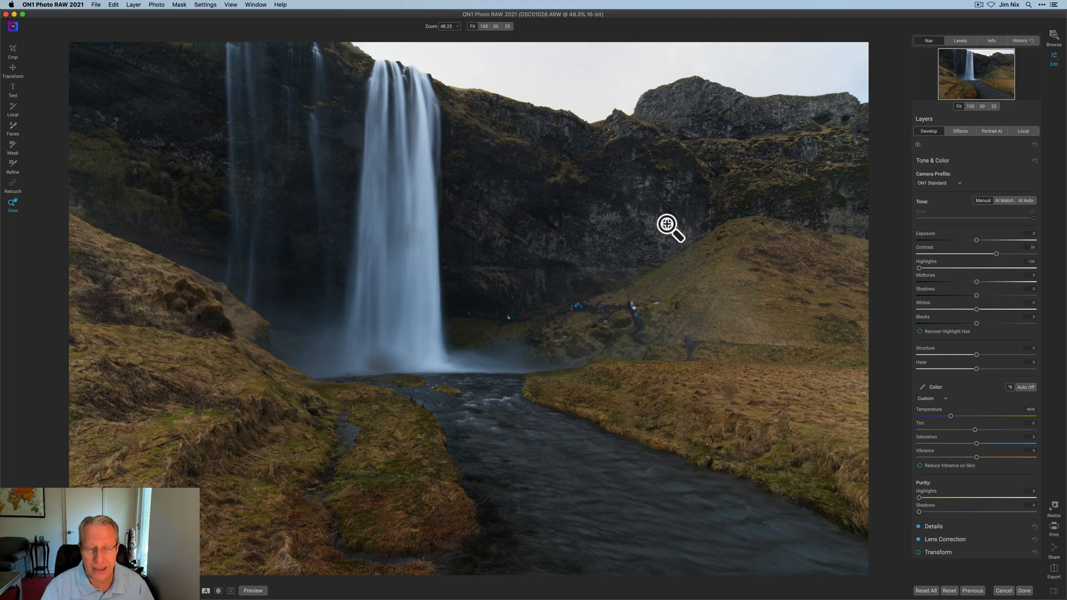
Add a local adjustment layer using the Linear gradient mask preset
{"action": "left_click", "coordinate": [252, 591]}
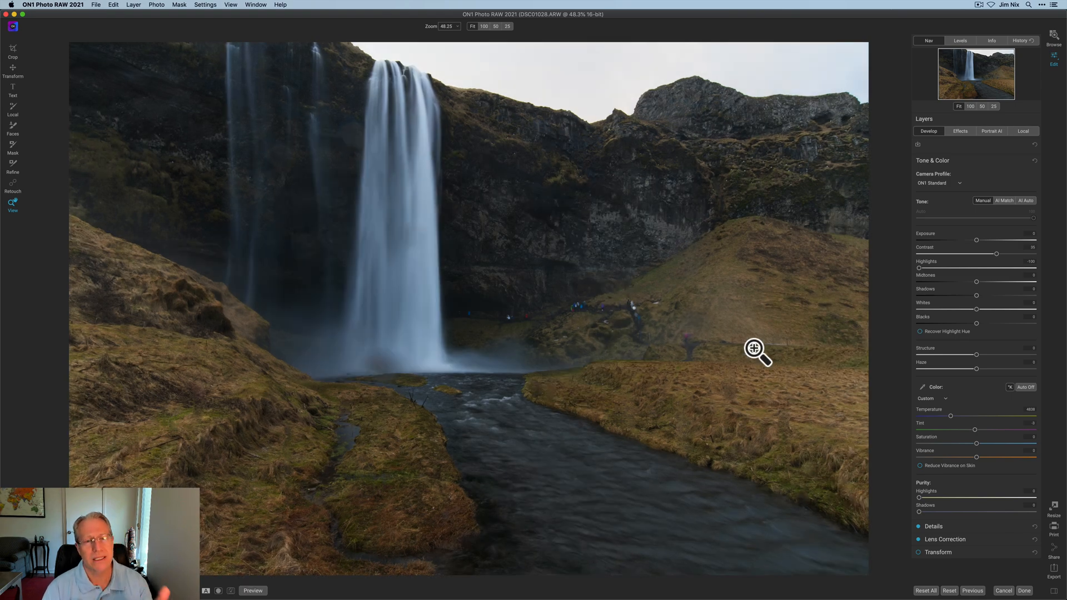
{"action": "mouse_move", "coordinate": [933, 283]}
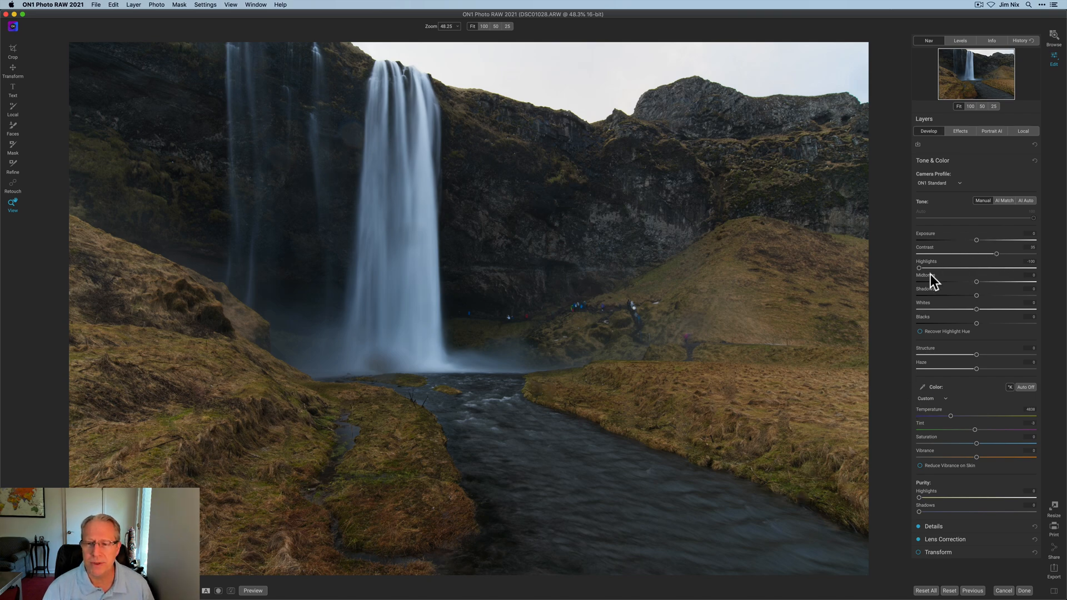
{"action": "mouse_move", "coordinate": [965, 439]}
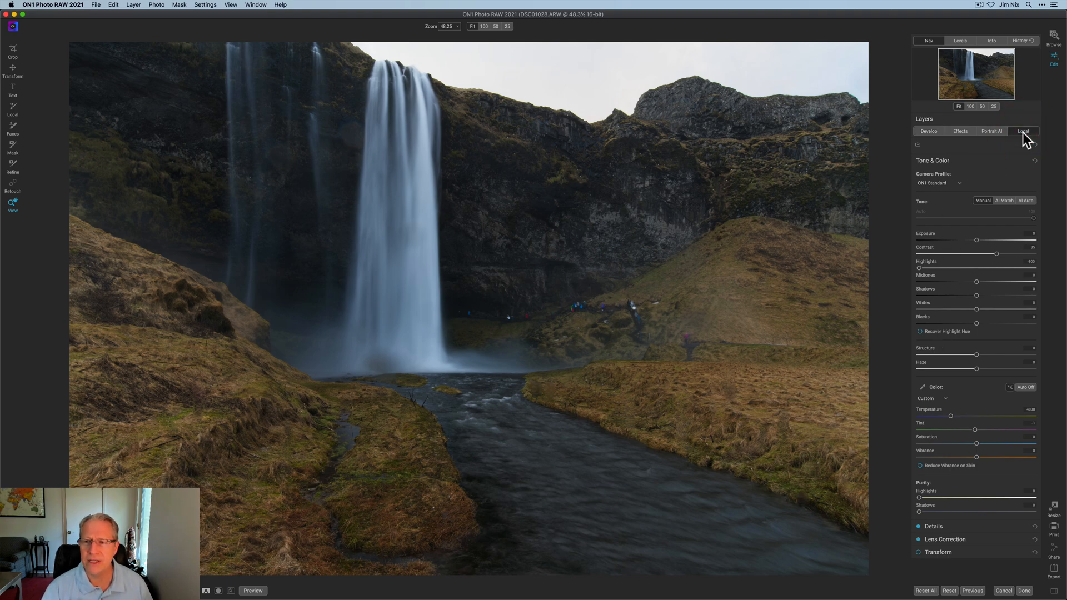
{"action": "left_click", "coordinate": [1023, 131]}
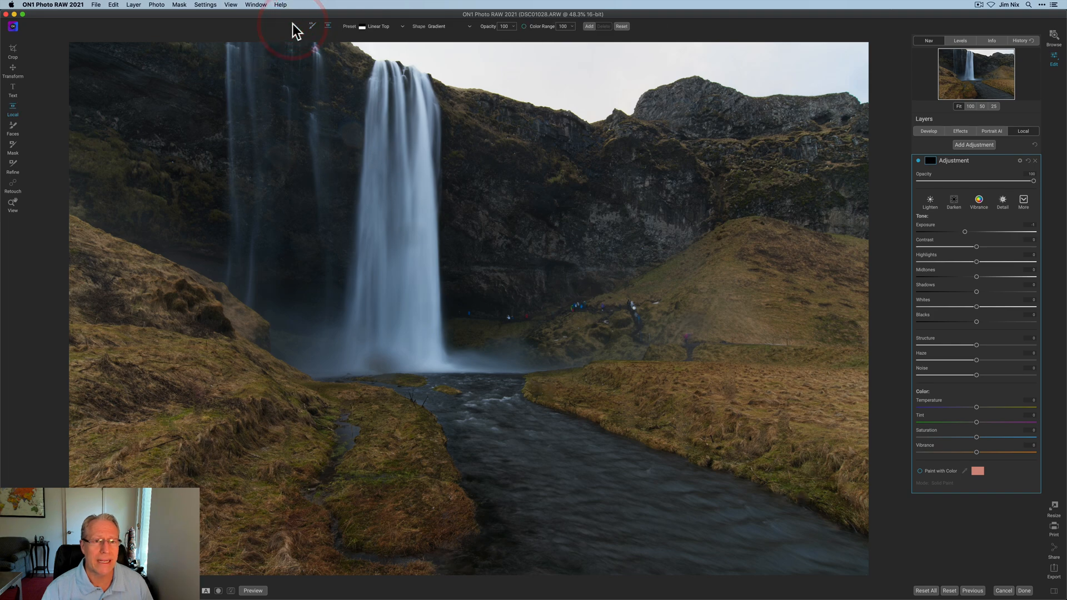
{"action": "mouse_move", "coordinate": [376, 34]}
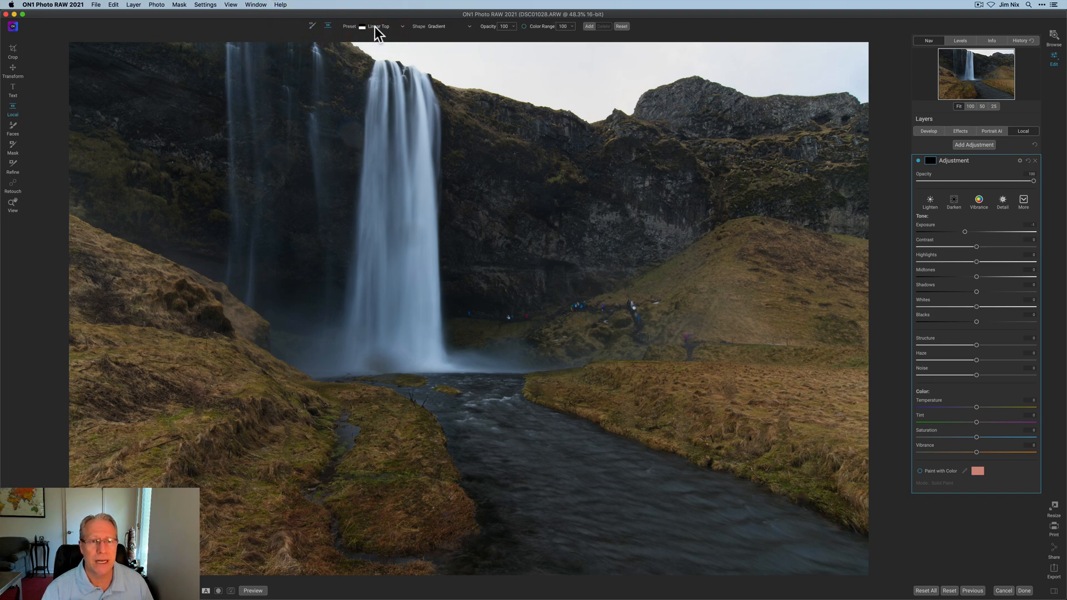
{"action": "left_click", "coordinate": [378, 26]}
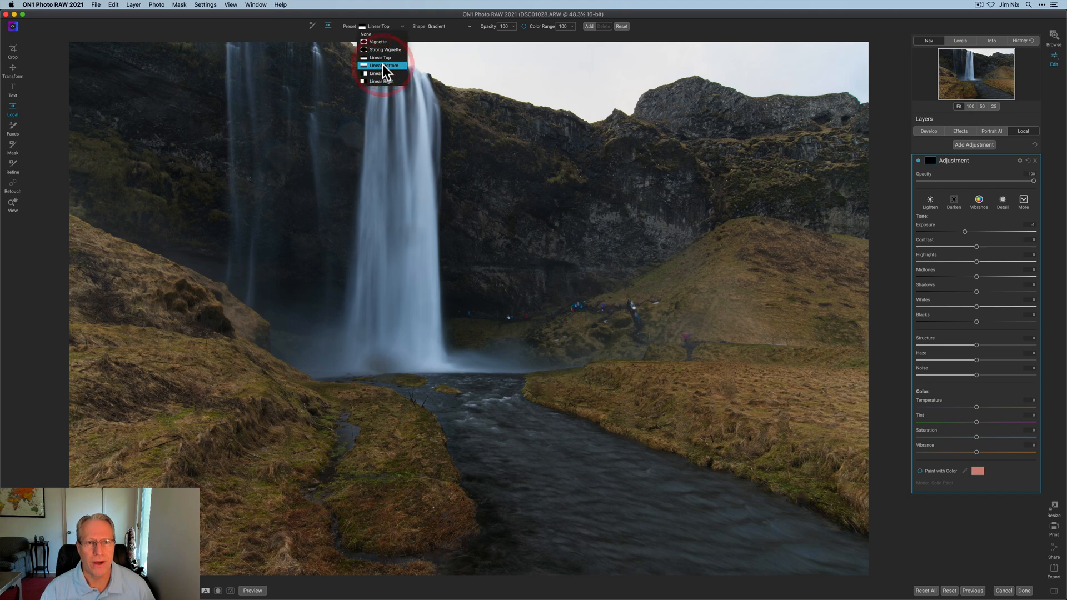
{"action": "left_click", "coordinate": [382, 66]}
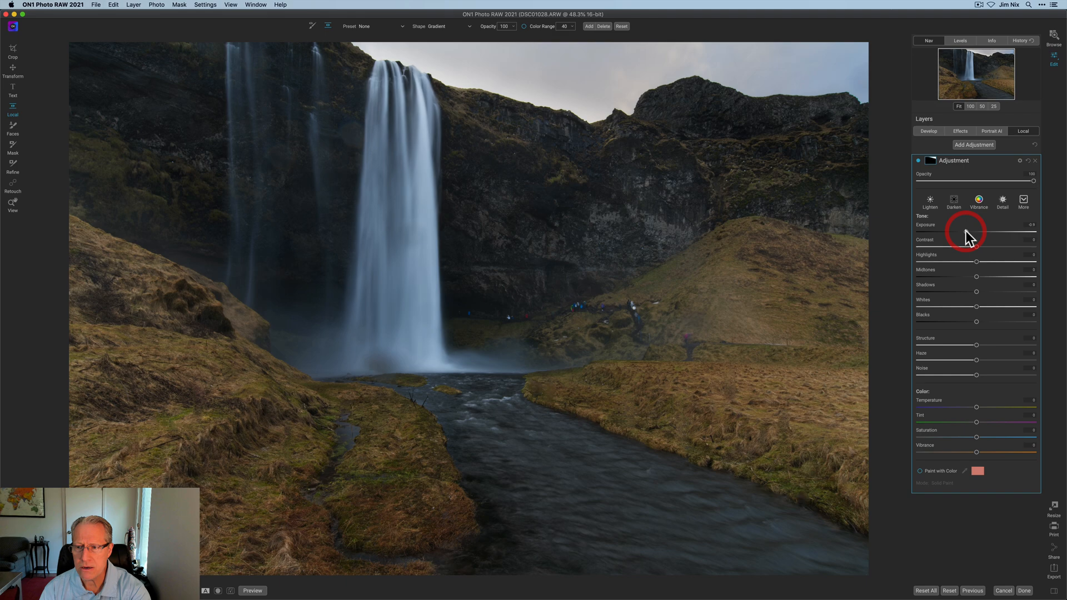
{"action": "mouse_move", "coordinate": [977, 264]}
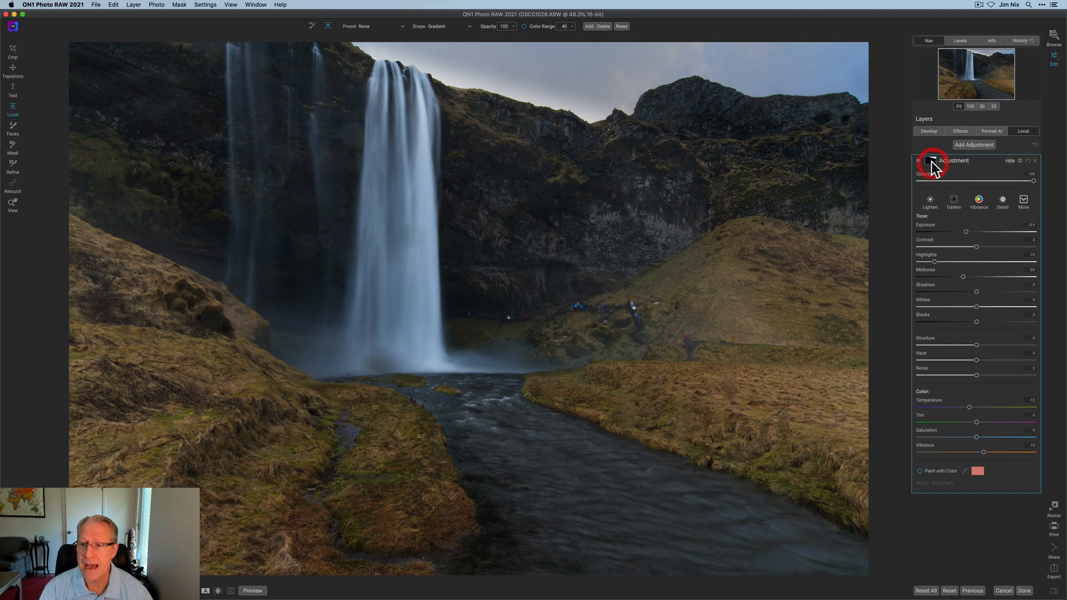
Display the graduated adjustment's gradient mask on its own
{"action": "left_click", "coordinate": [930, 160]}
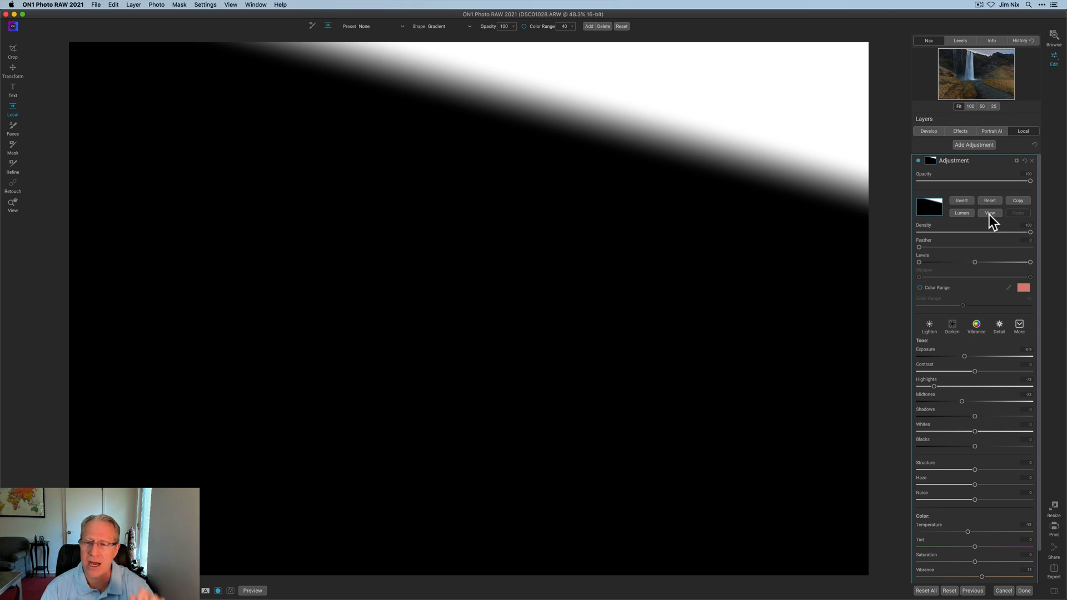
{"action": "mouse_move", "coordinate": [987, 220]}
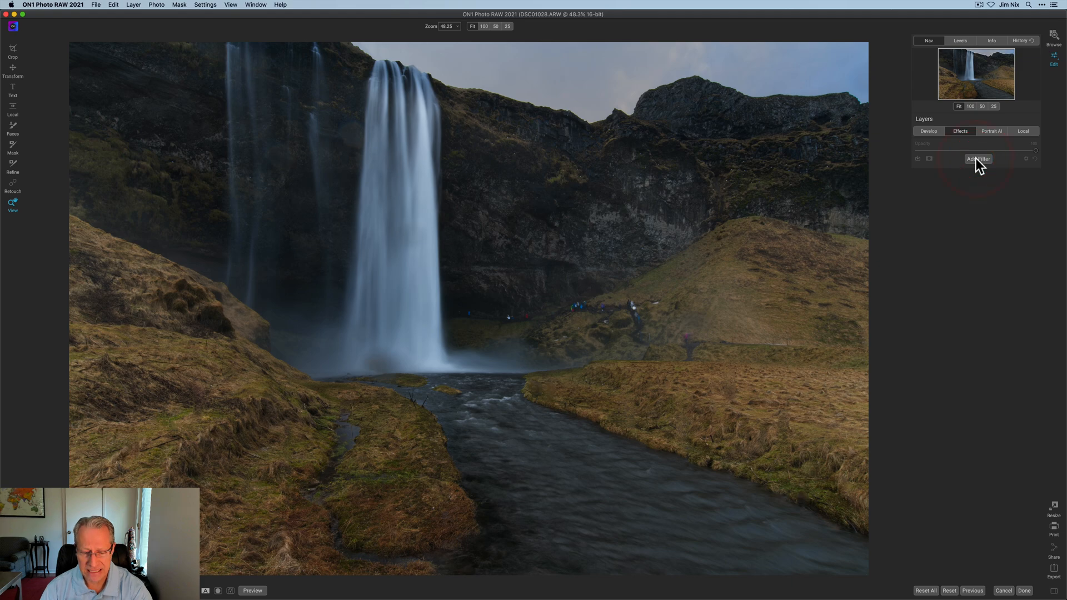
Add a Dynamic Contrast filter, invert its mask and set the brush to Paint In
{"action": "left_click", "coordinate": [979, 158]}
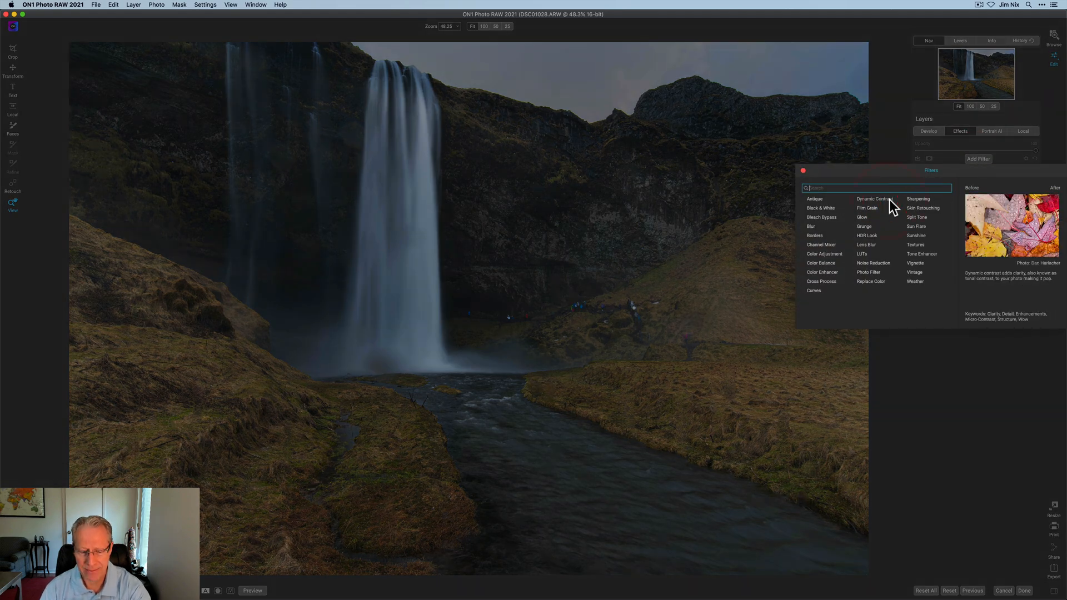
{"action": "left_click", "coordinate": [874, 197]}
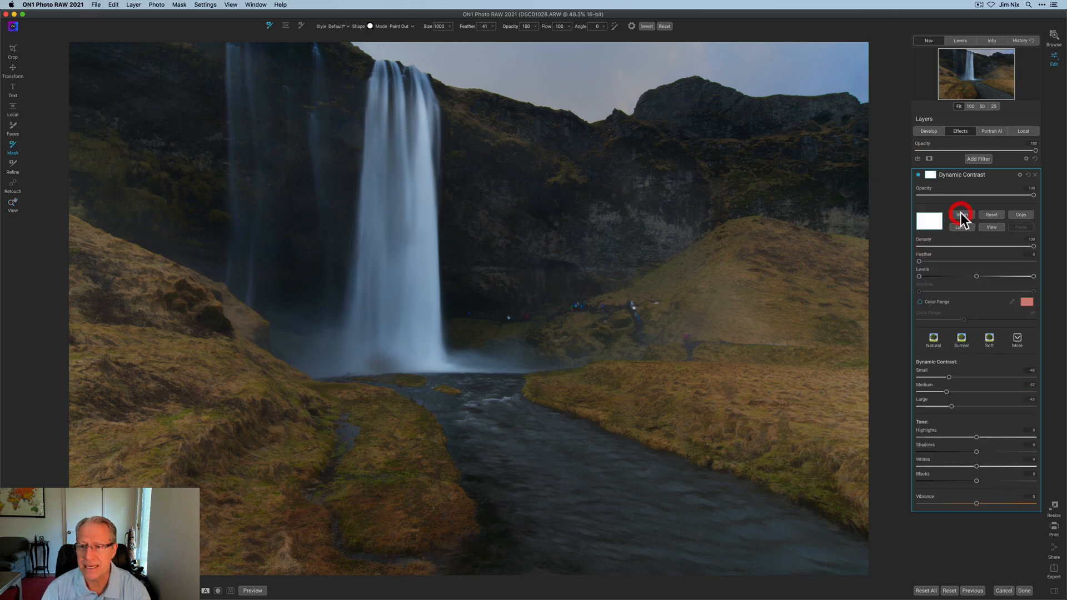
{"action": "left_click", "coordinate": [961, 214]}
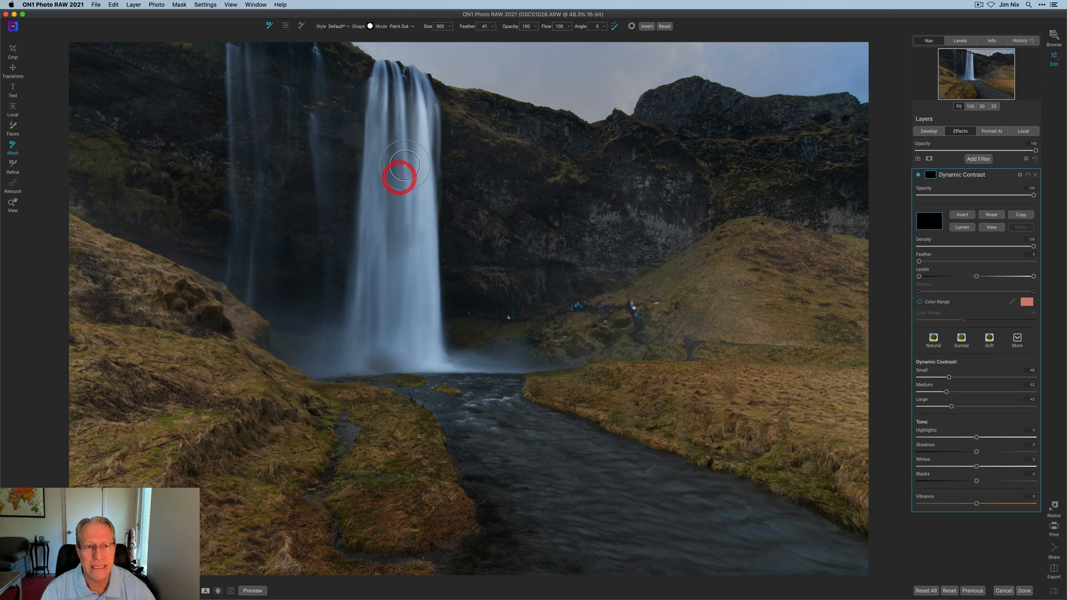
{"action": "left_click", "coordinate": [401, 26]}
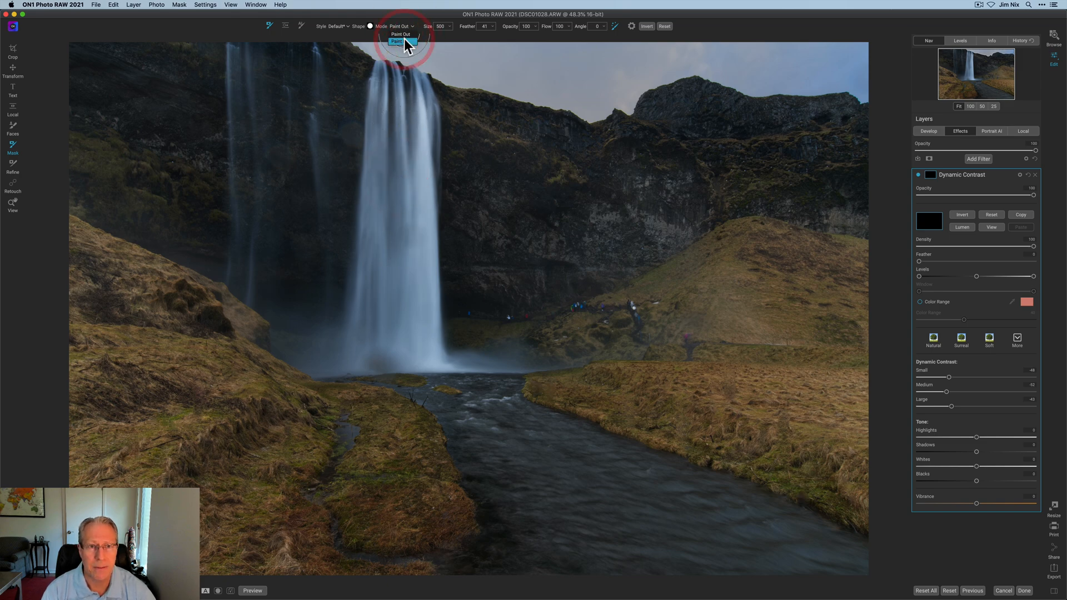
{"action": "left_click", "coordinate": [397, 40]}
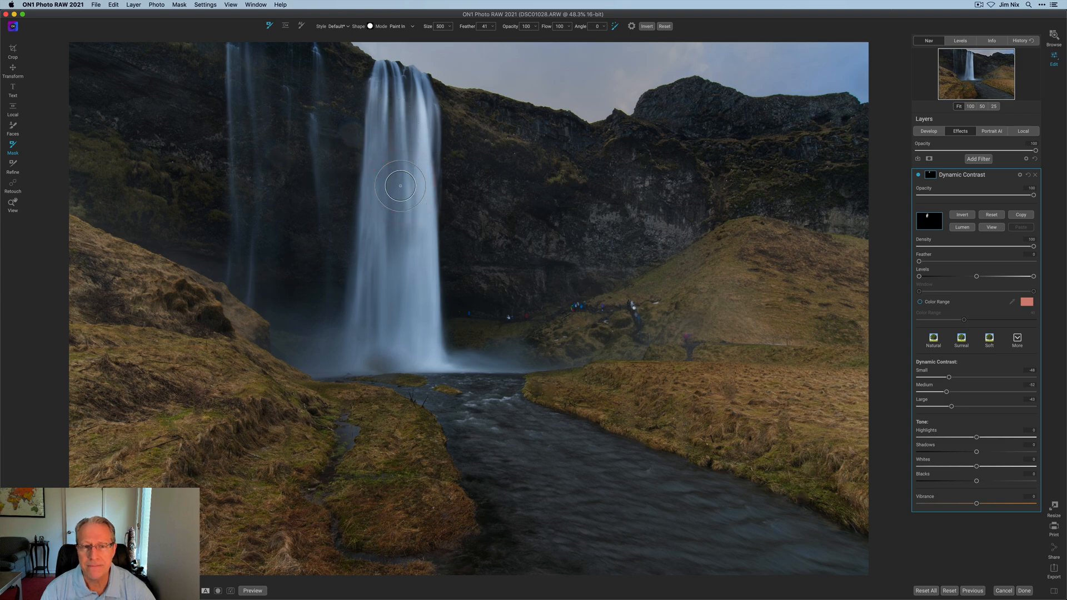
{"action": "mouse_move", "coordinate": [388, 264]}
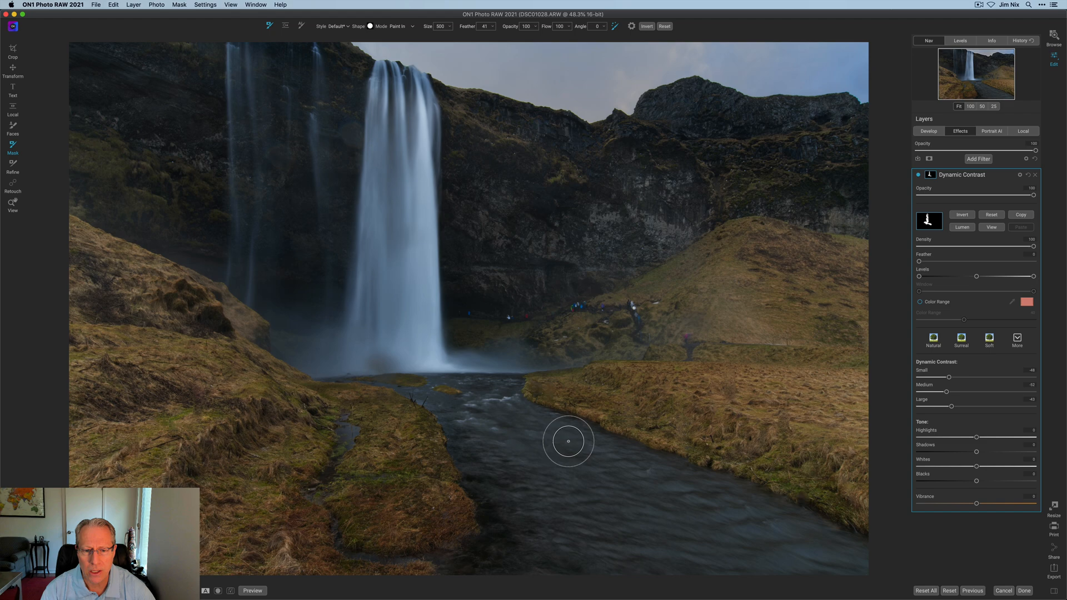
{"action": "mouse_move", "coordinate": [790, 566]}
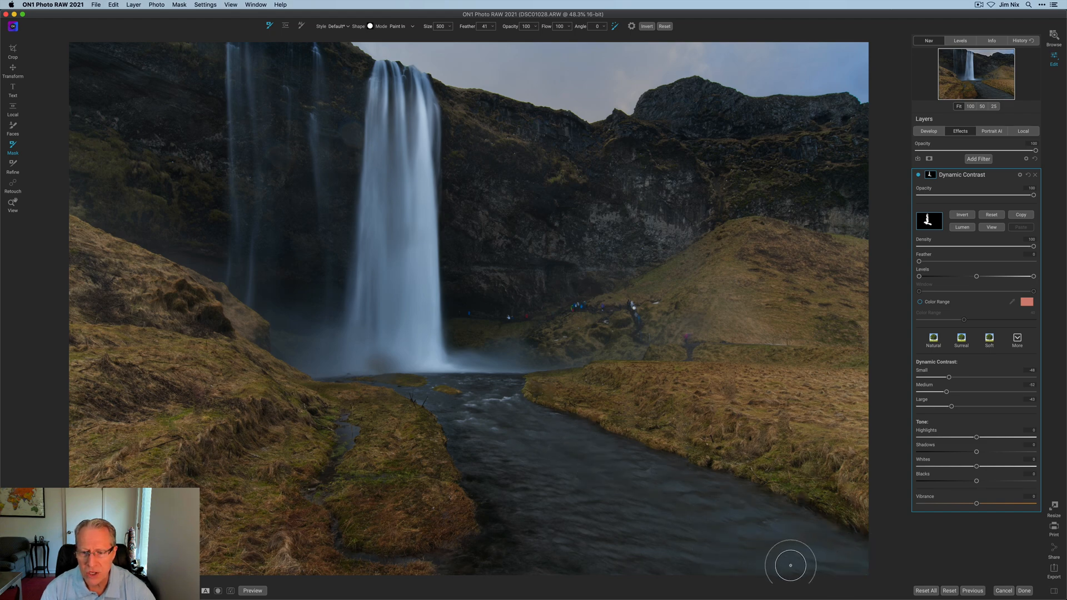
{"action": "mouse_move", "coordinate": [515, 468]}
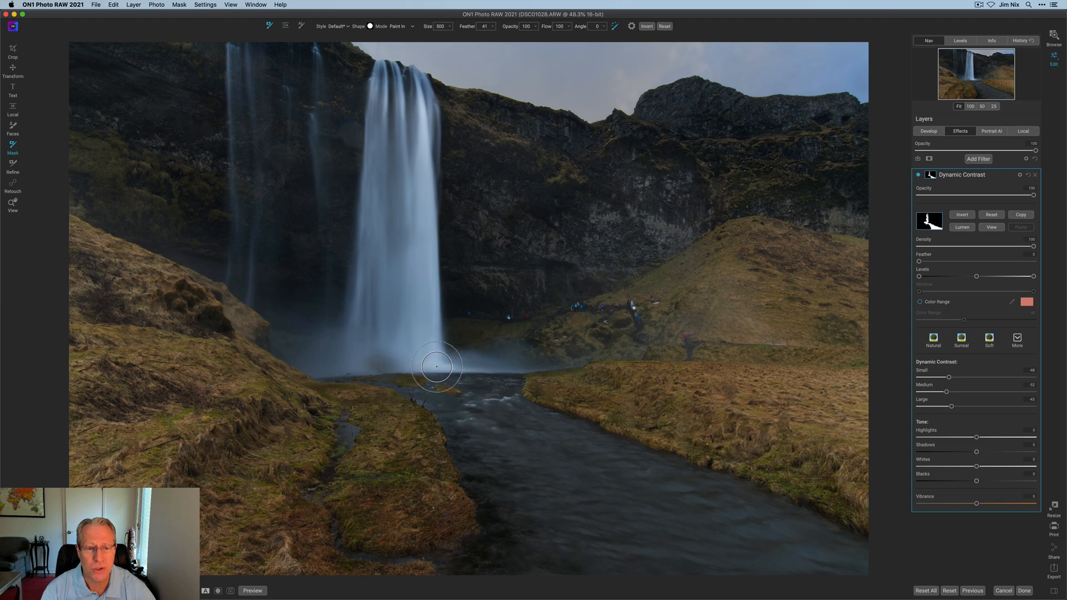
{"action": "mouse_move", "coordinate": [401, 172]}
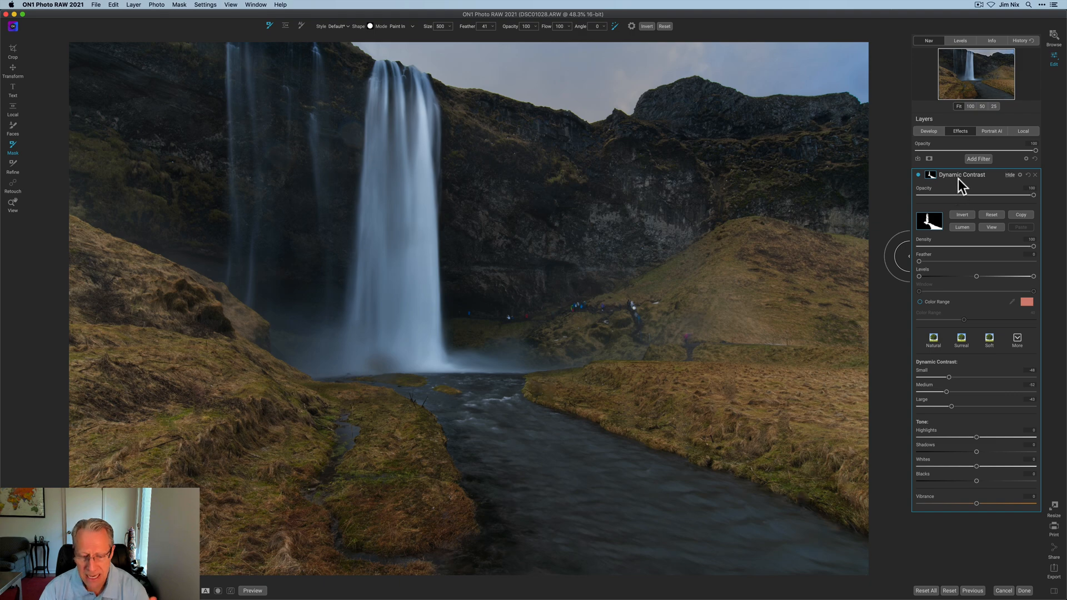
{"action": "mouse_move", "coordinate": [962, 178]}
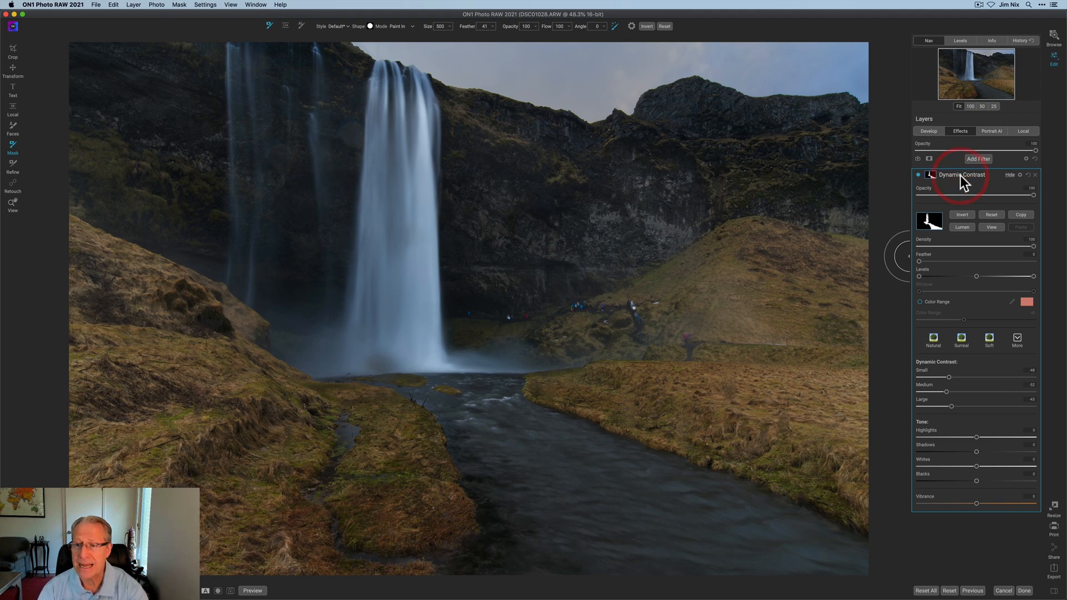
Add a Tone Enhancer filter and invert its mask to confine darkening to the land
{"action": "left_click", "coordinate": [978, 158]}
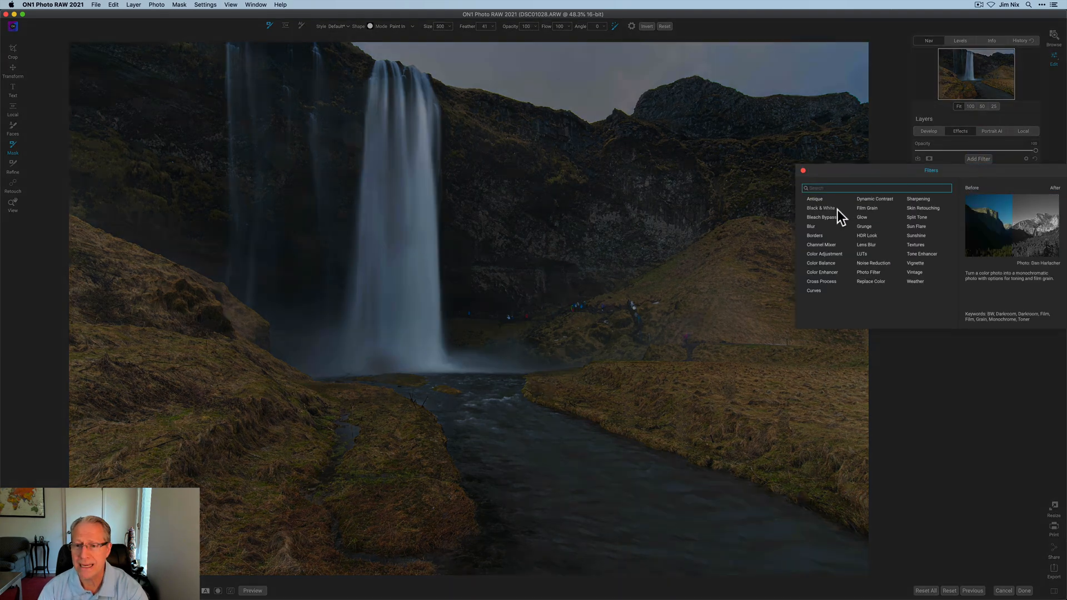
{"action": "left_click", "coordinate": [922, 254]}
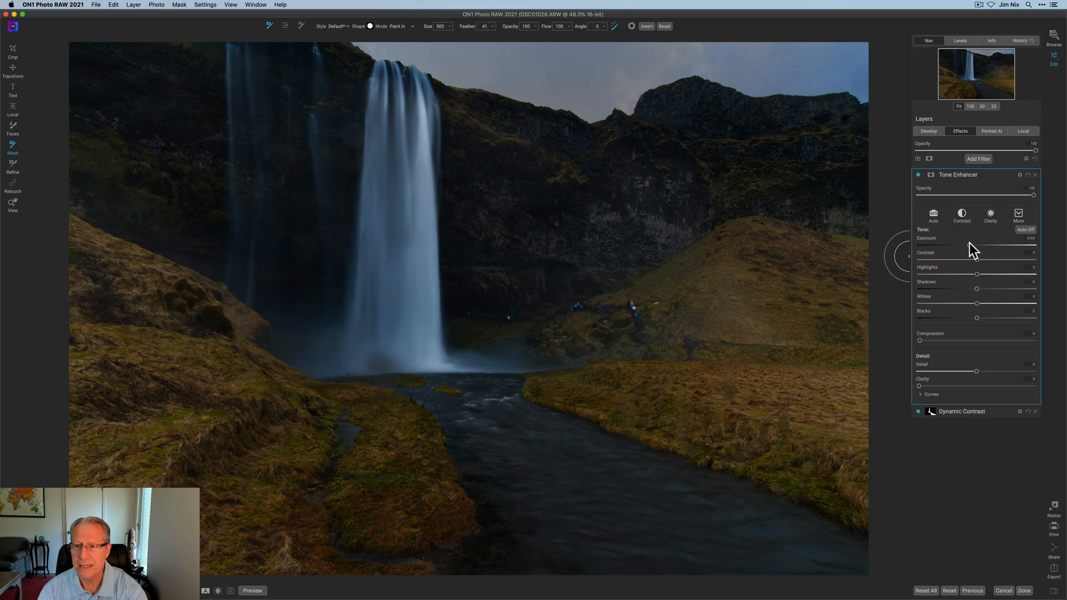
{"action": "left_click", "coordinate": [930, 175]}
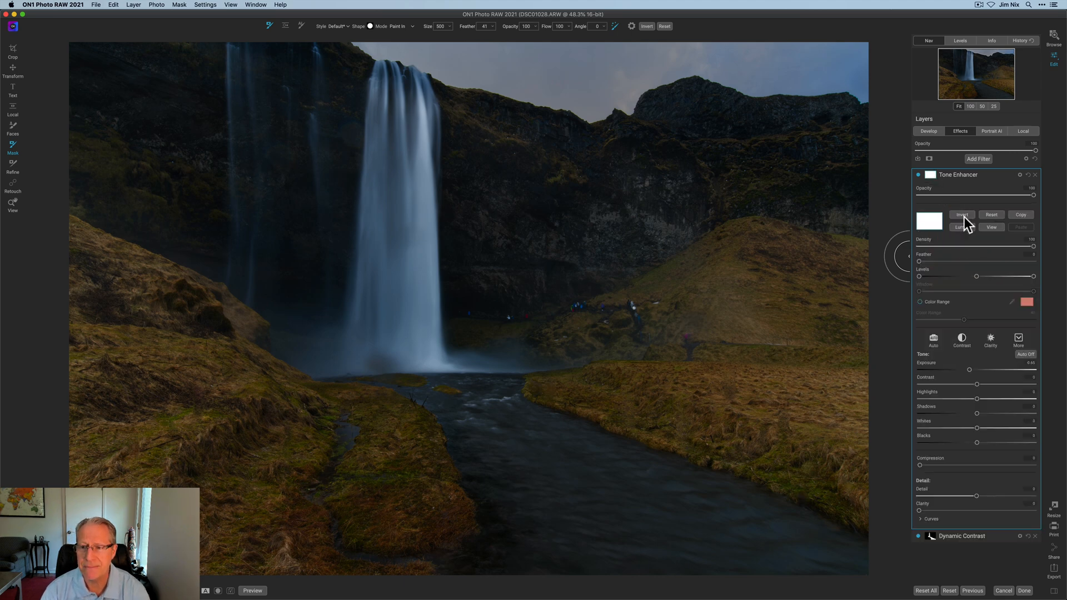
{"action": "left_click", "coordinate": [961, 215]}
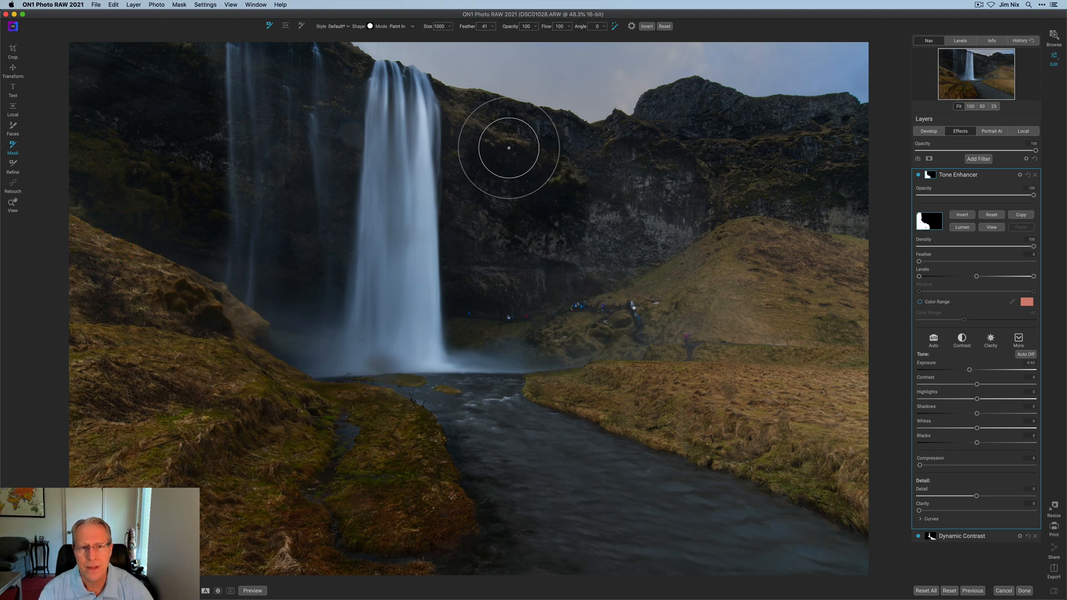
{"action": "mouse_move", "coordinate": [695, 132]}
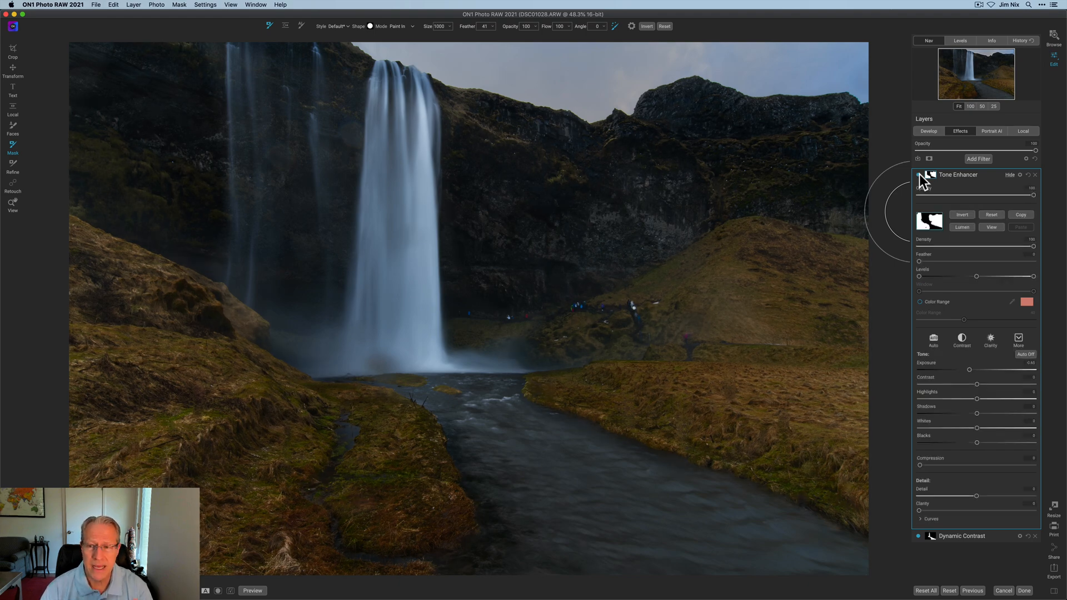
{"action": "left_click", "coordinate": [978, 158]}
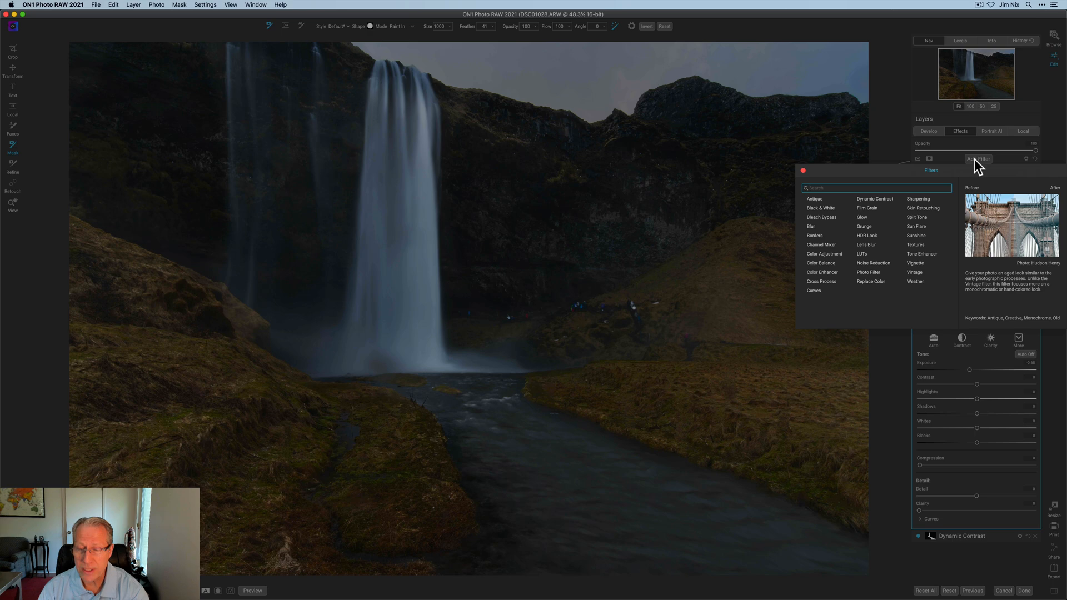
{"action": "mouse_move", "coordinate": [867, 235]}
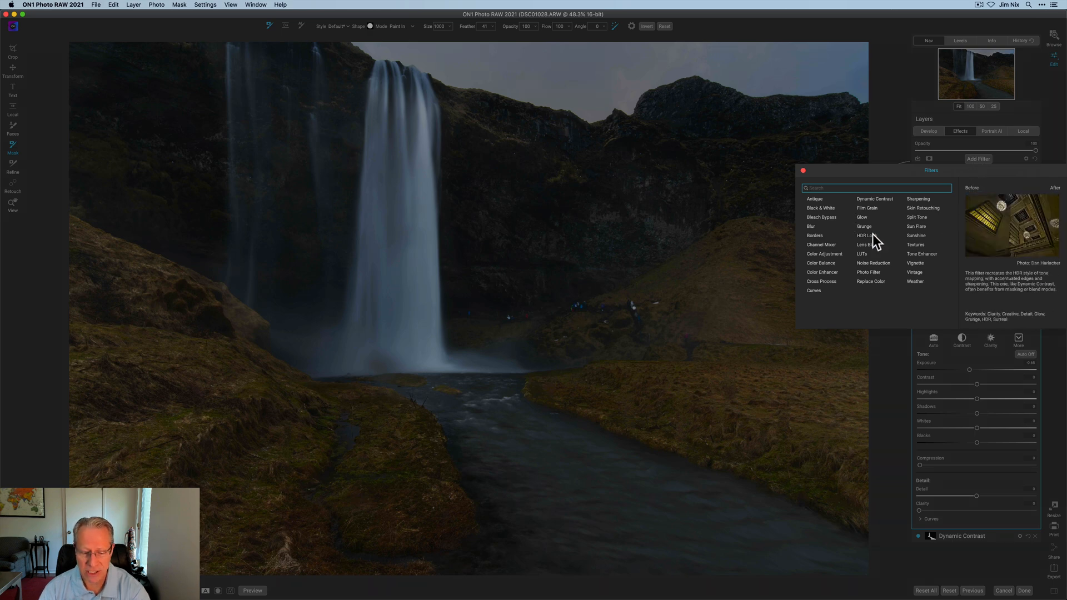
Add HDR Look with reduced detail, then toggle Tone Enhancer off, on and off
{"action": "left_click", "coordinate": [864, 234]}
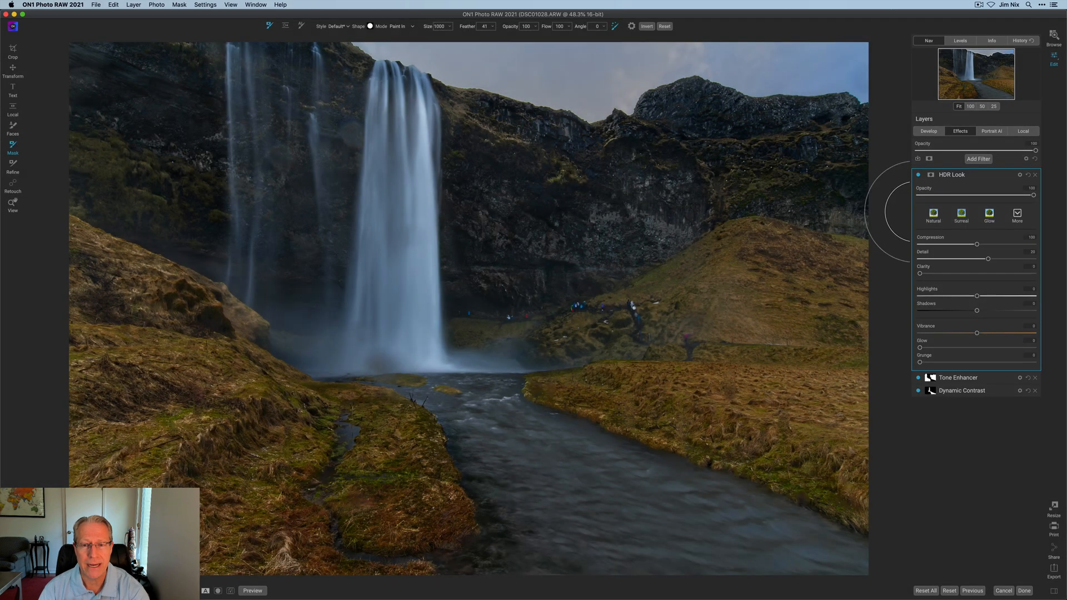
{"action": "mouse_move", "coordinate": [929, 239]}
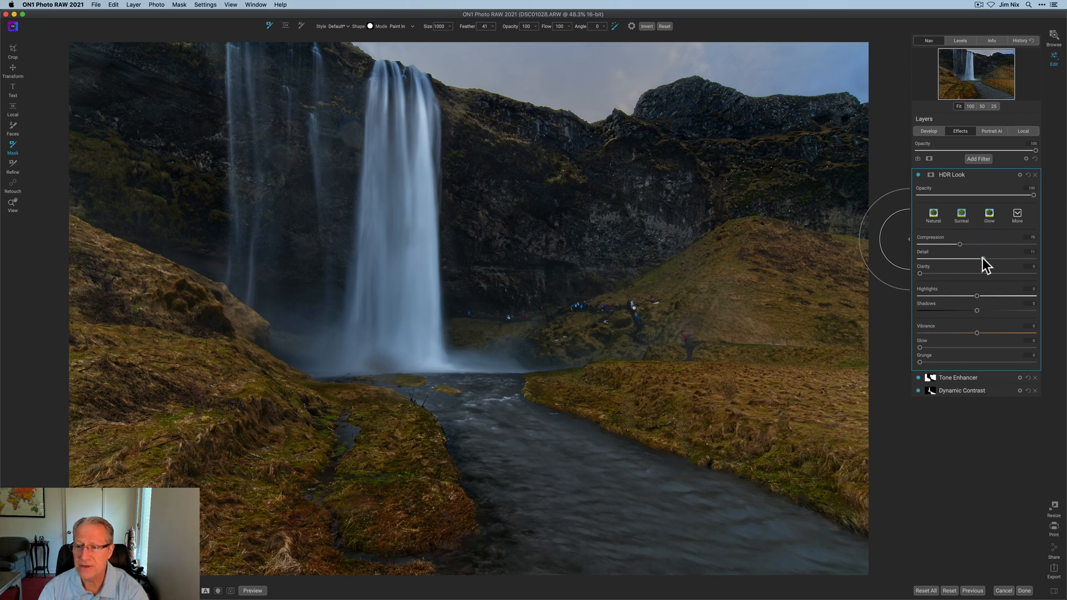
{"action": "left_click", "coordinate": [919, 174]}
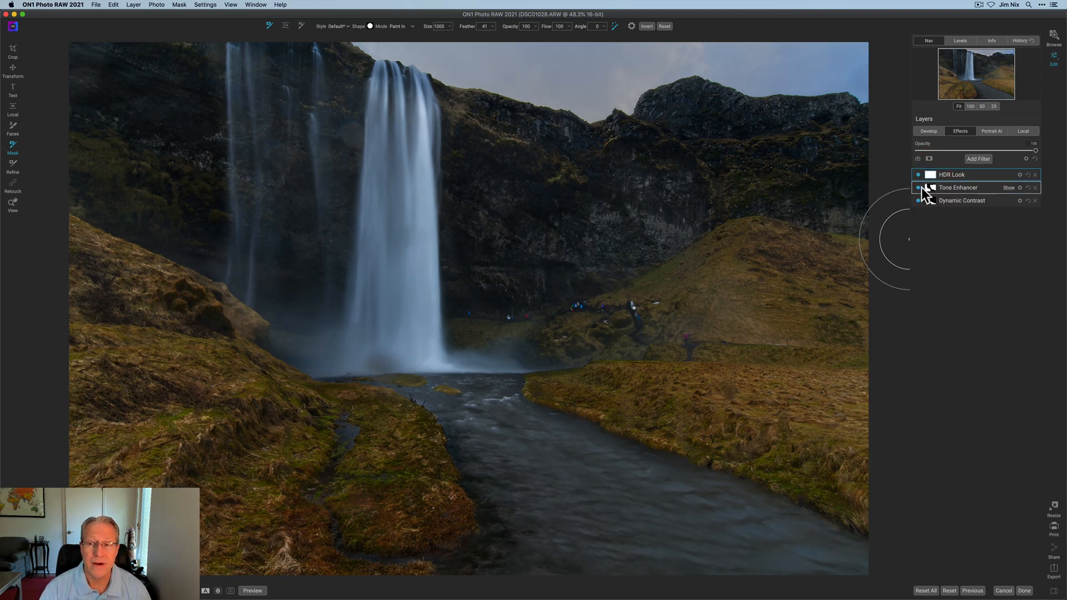
{"action": "left_click", "coordinate": [919, 188]}
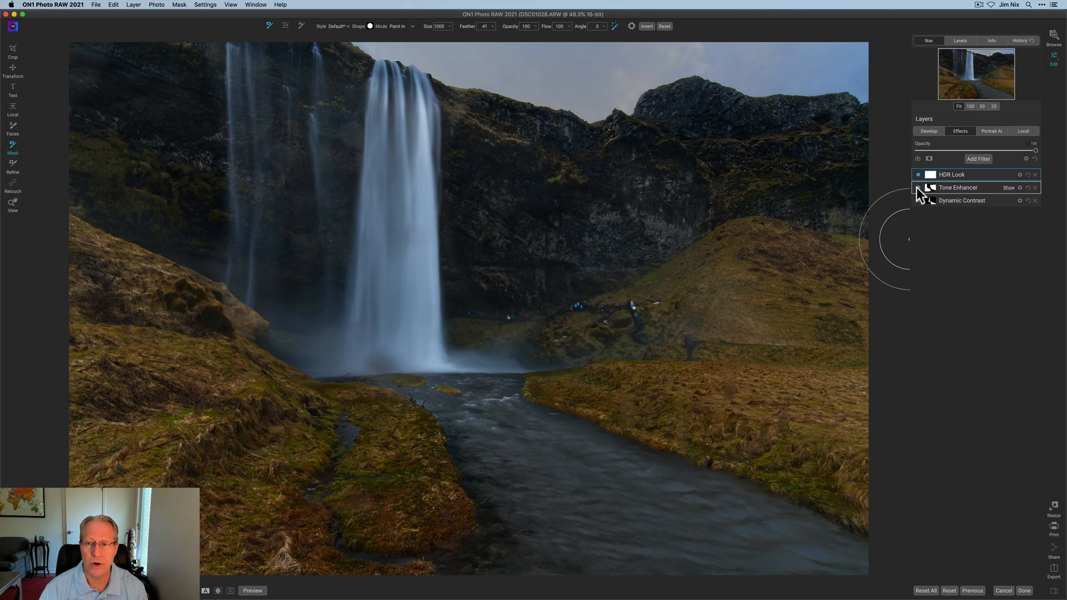
{"action": "left_click", "coordinate": [919, 189]}
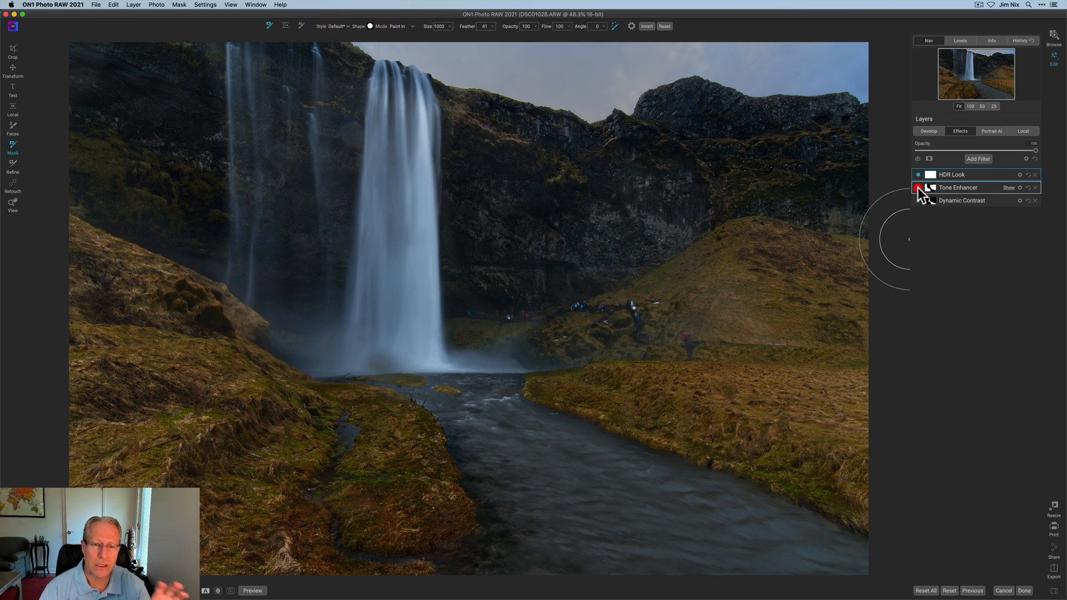
{"action": "left_click", "coordinate": [919, 188]}
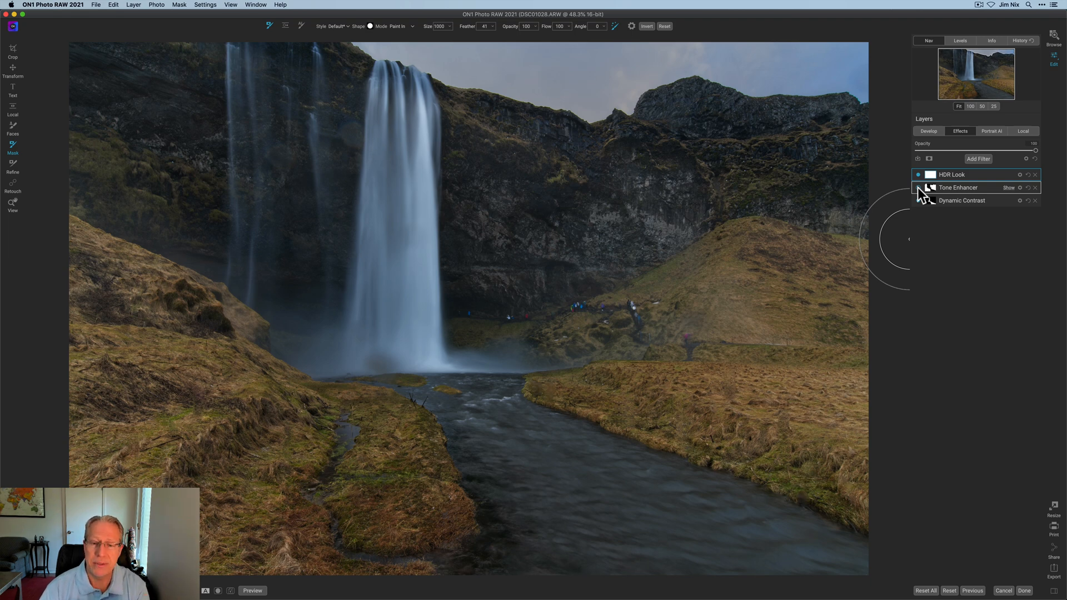
Re-enable and refine Tone Enhancer, then hide and show it to compare
{"action": "left_click", "coordinate": [919, 188]}
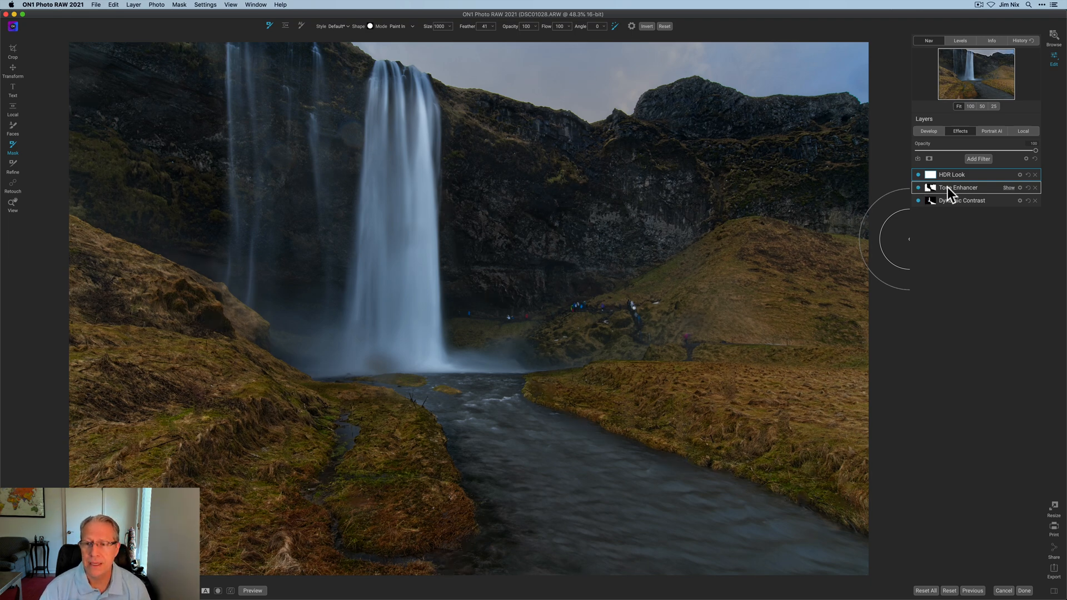
{"action": "left_click", "coordinate": [959, 188]}
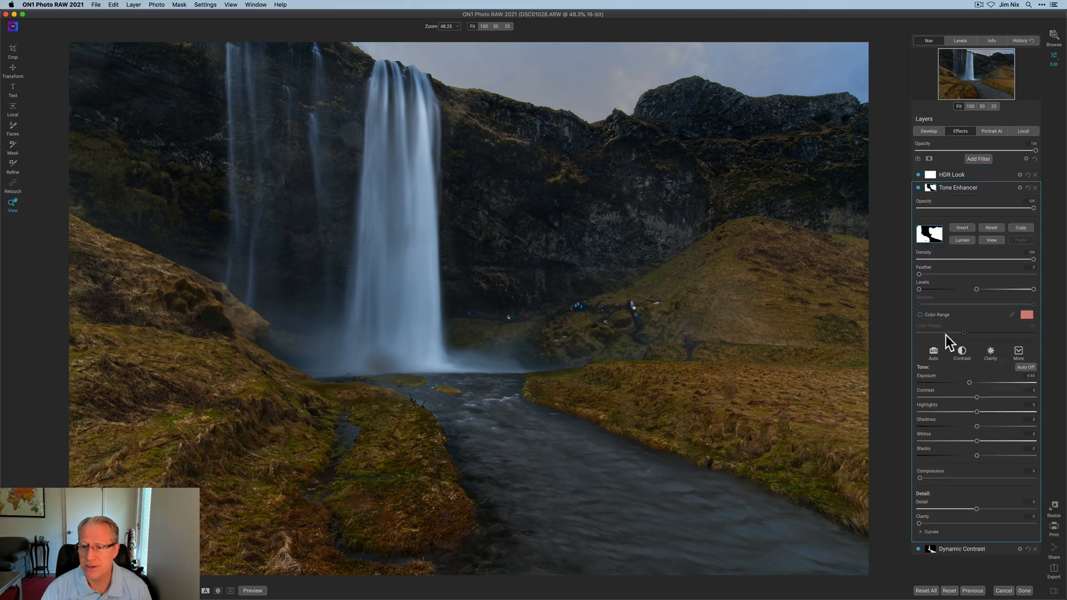
{"action": "mouse_move", "coordinate": [970, 388]}
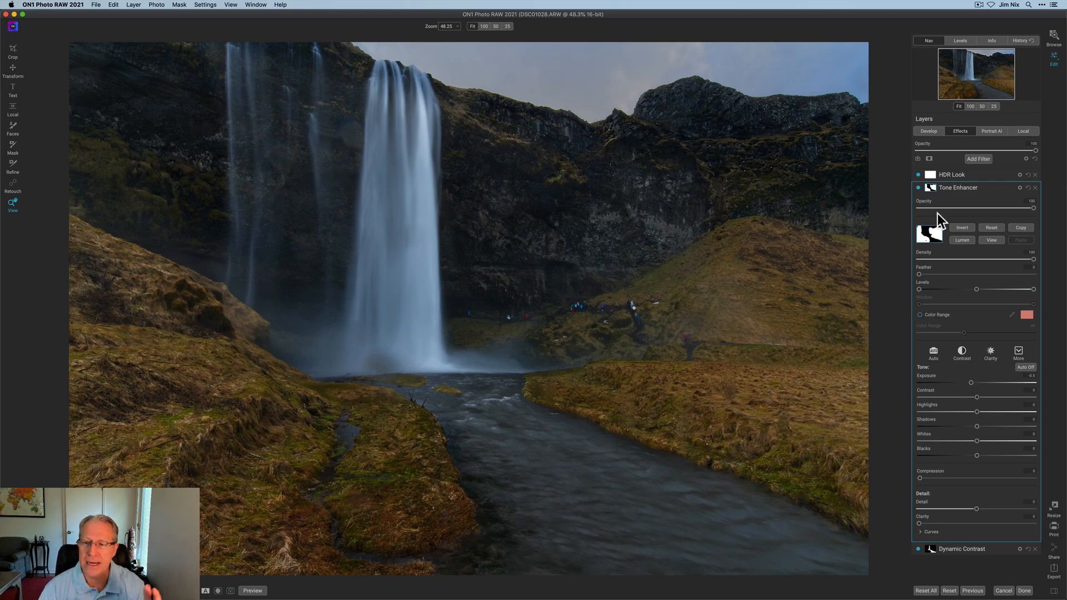
{"action": "mouse_move", "coordinate": [965, 189]}
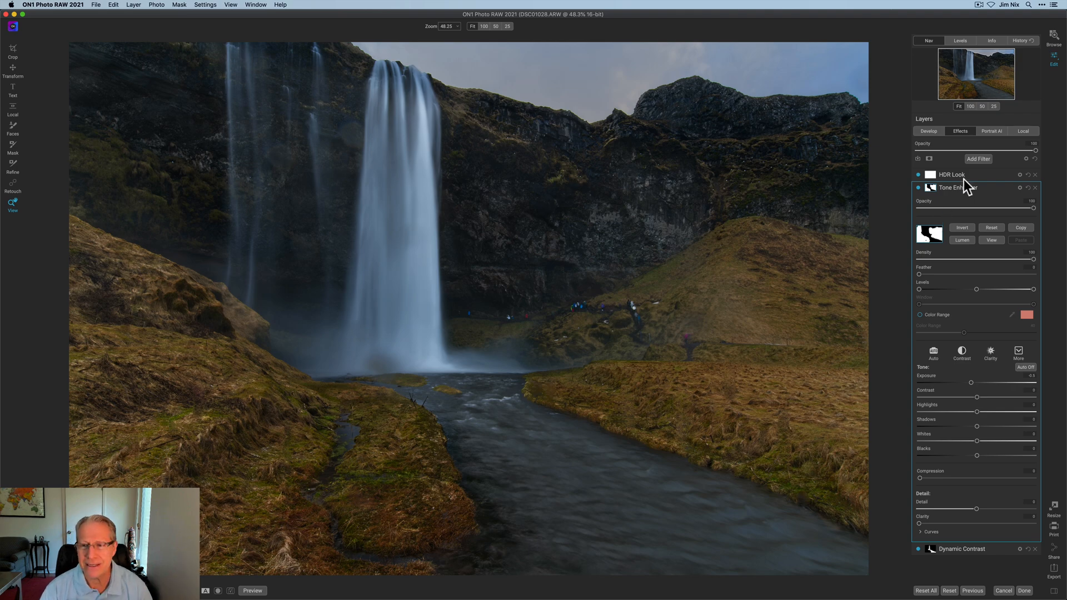
{"action": "left_click", "coordinate": [959, 187]}
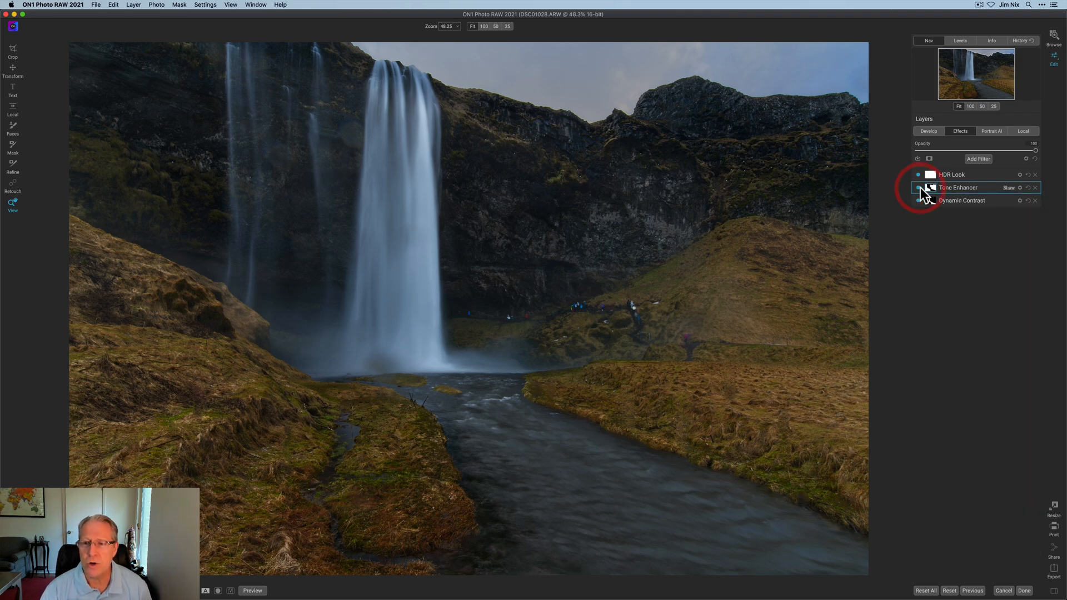
{"action": "left_click", "coordinate": [919, 174]}
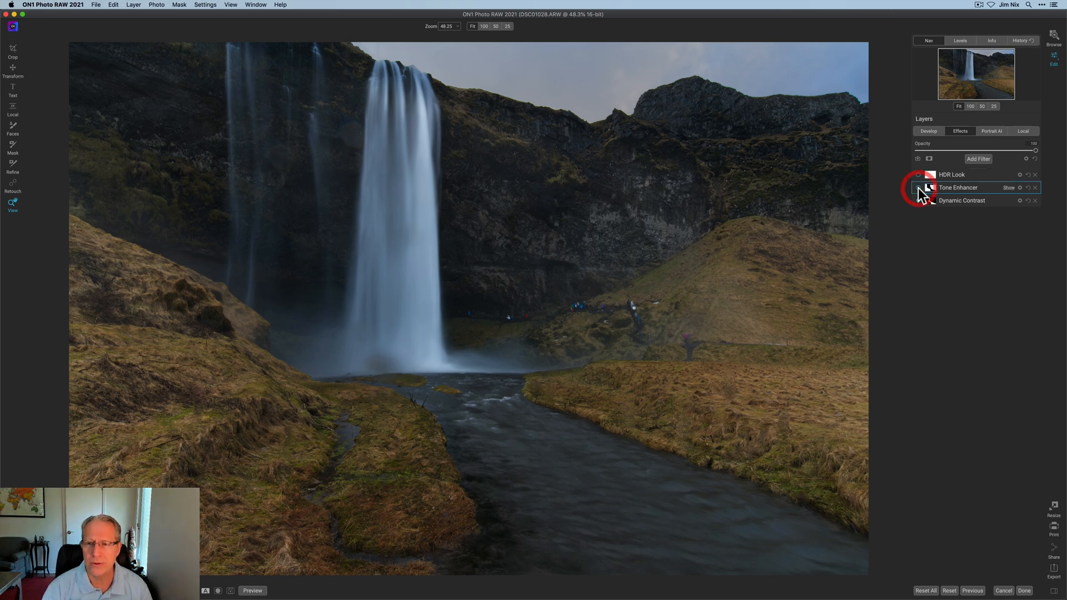
{"action": "left_click", "coordinate": [919, 174]}
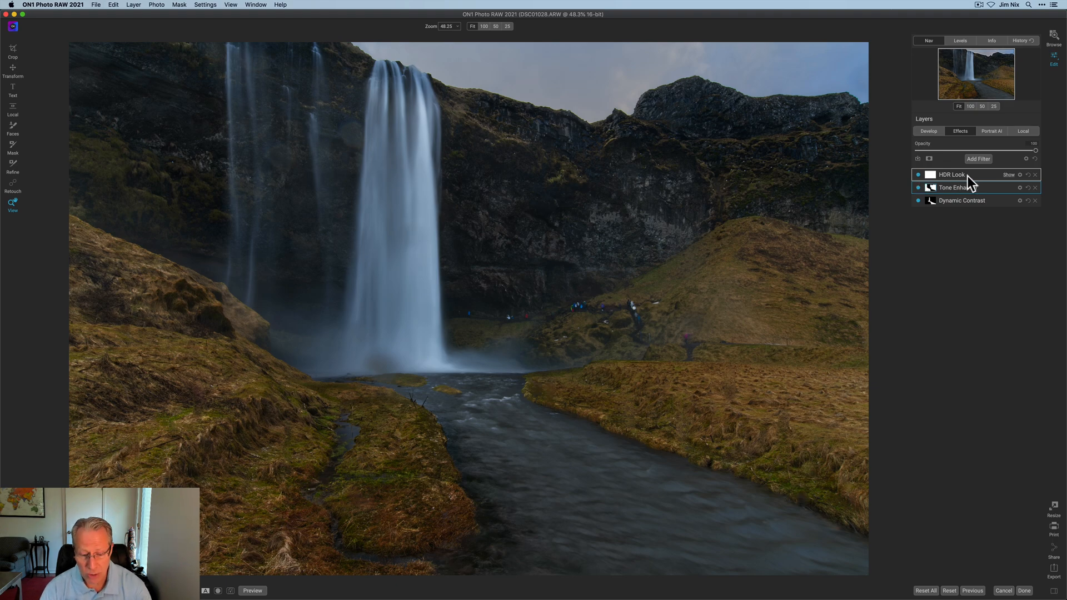
{"action": "left_click", "coordinate": [978, 159]}
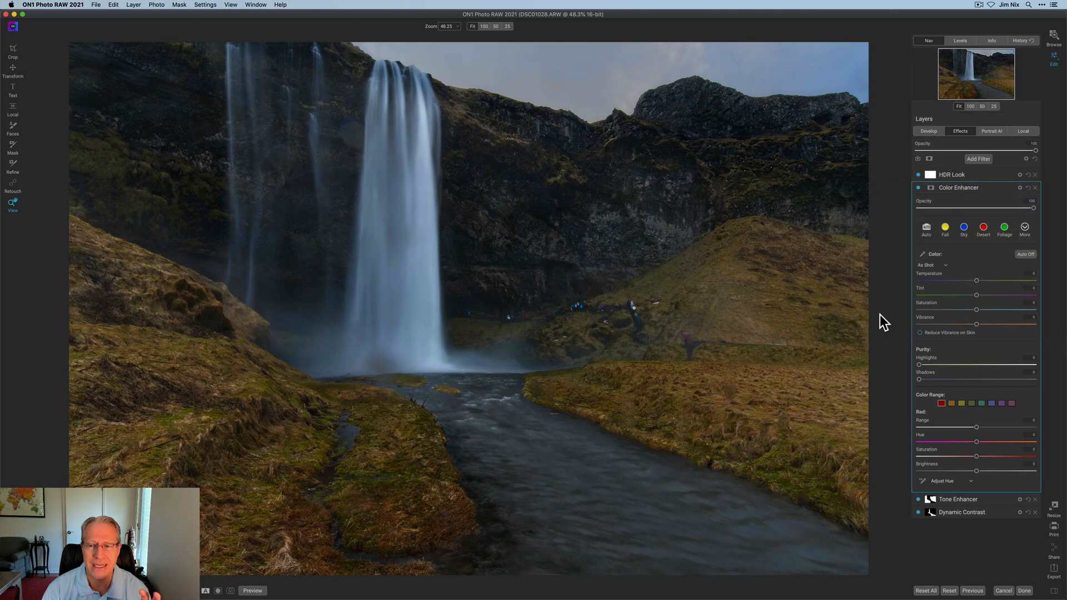
{"action": "mouse_move", "coordinate": [919, 312]}
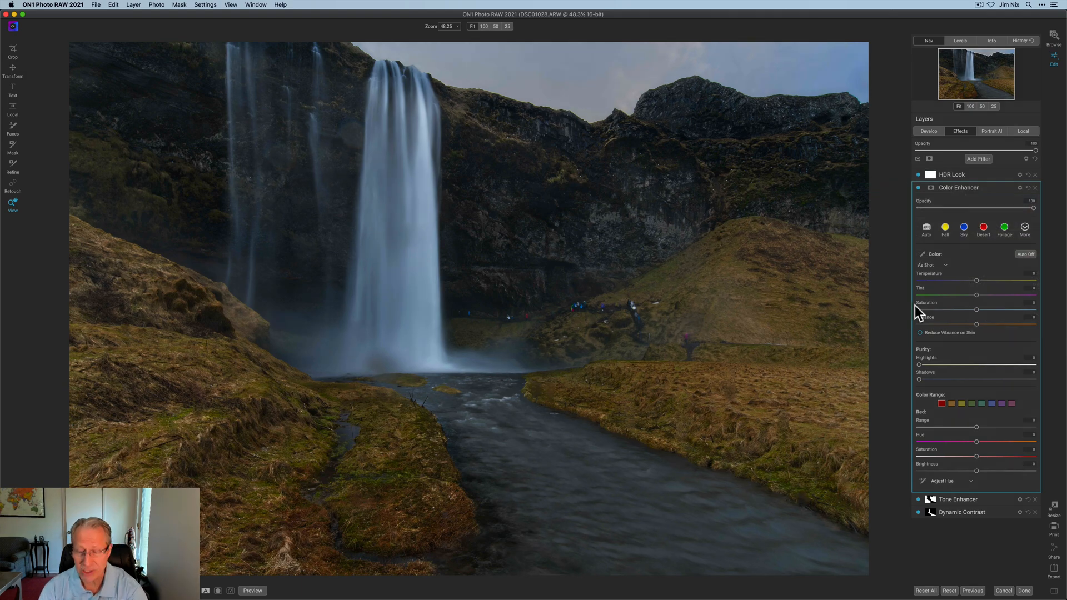
Target the Orange colour range in Color Enhancer, then hide the filter to compare
{"action": "left_click", "coordinate": [951, 403]}
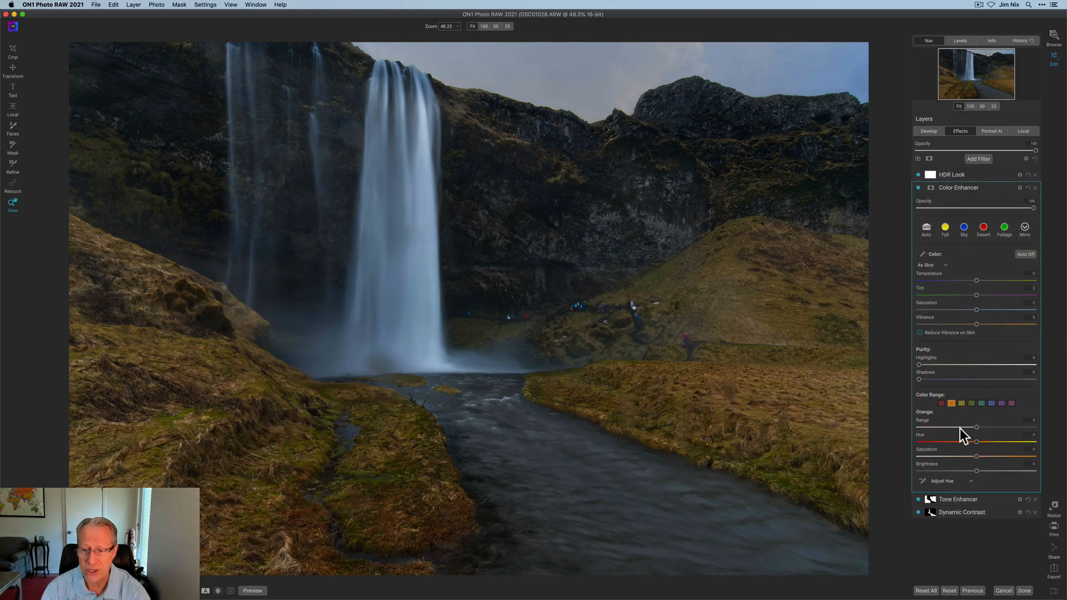
{"action": "mouse_move", "coordinate": [977, 443]}
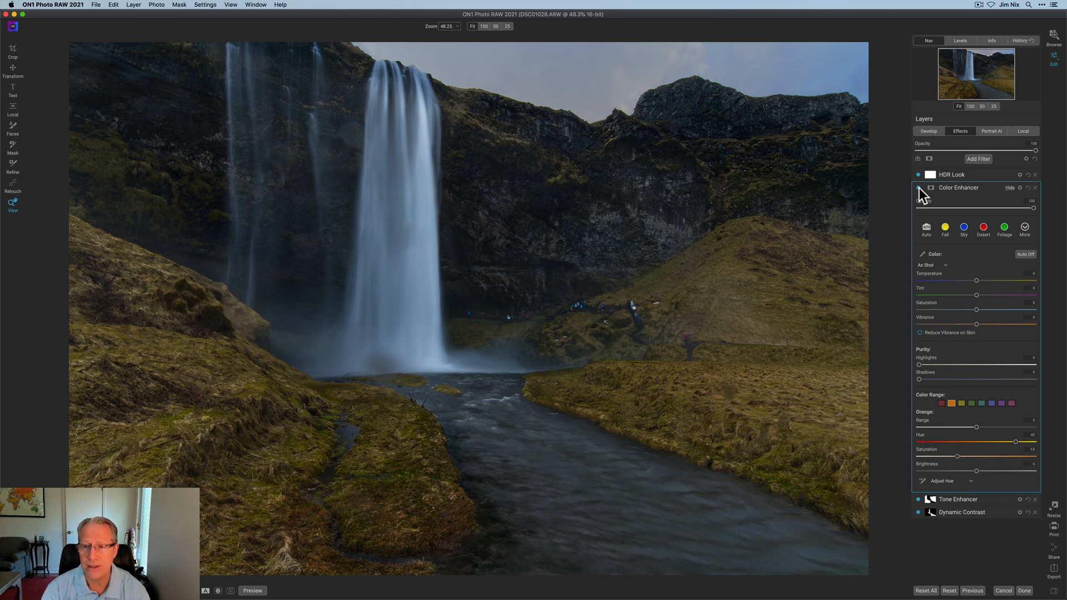
{"action": "left_click", "coordinate": [919, 188]}
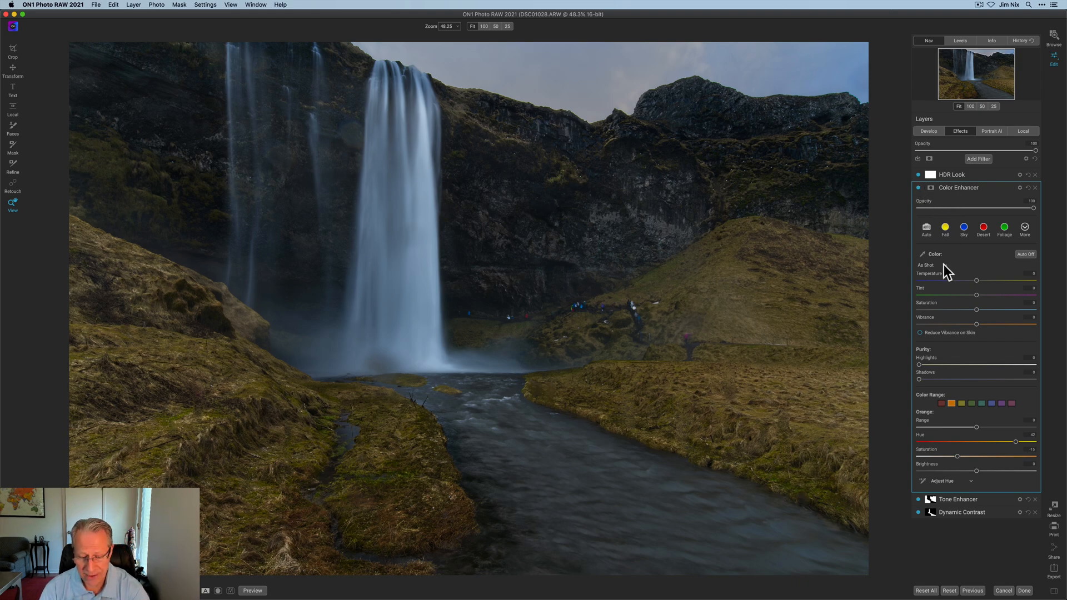
Adjust the Yellow colour range toward green, then toggle Color Enhancer off and on
{"action": "left_click", "coordinate": [961, 403]}
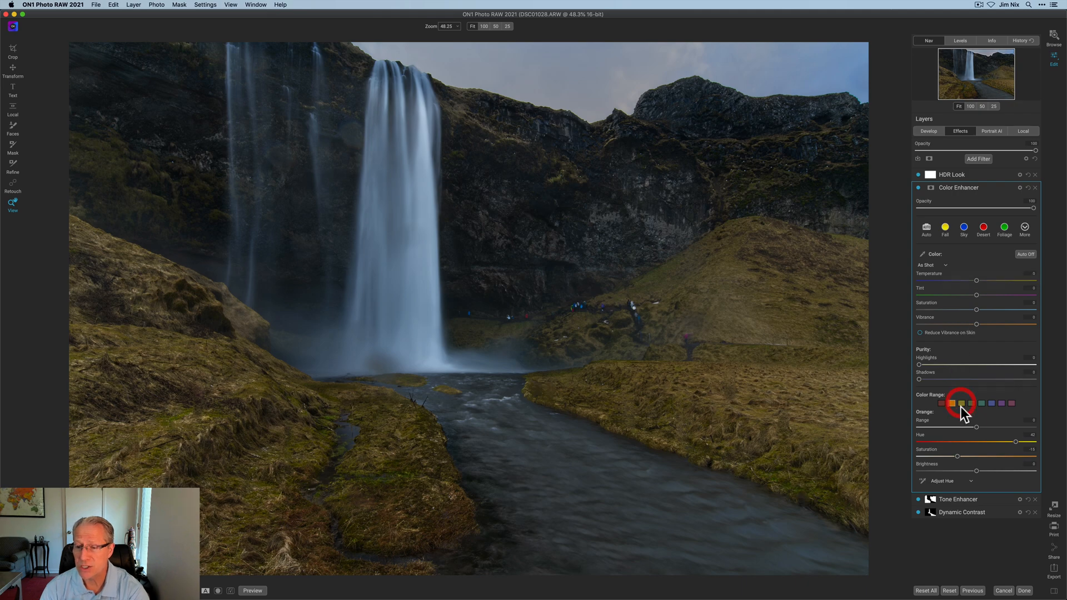
{"action": "left_click", "coordinate": [961, 403]}
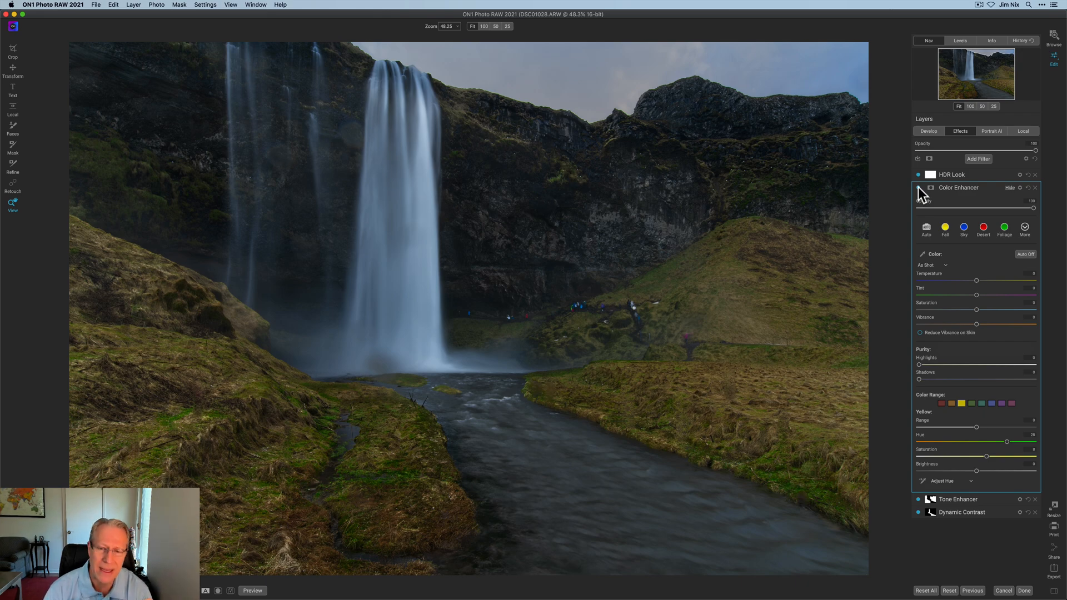
{"action": "left_click", "coordinate": [918, 188]}
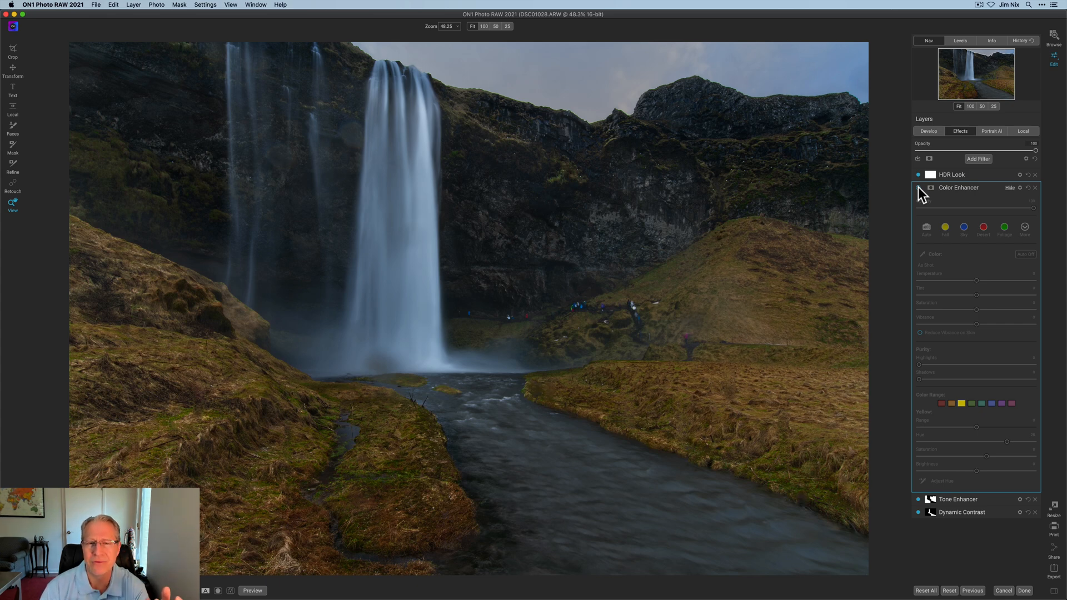
{"action": "left_click", "coordinate": [919, 191]}
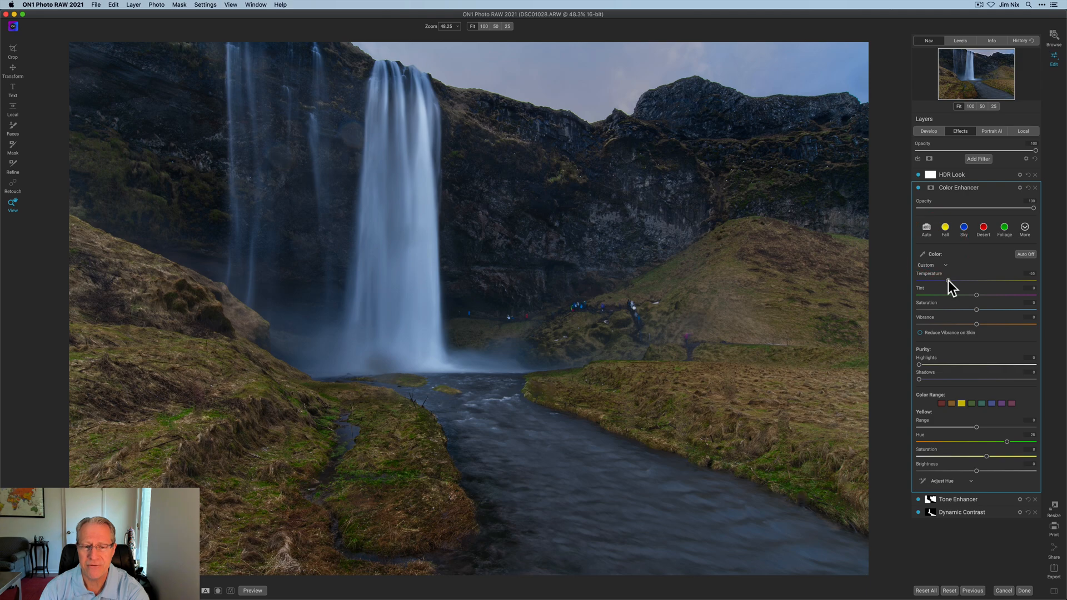
{"action": "mouse_move", "coordinate": [926, 207]}
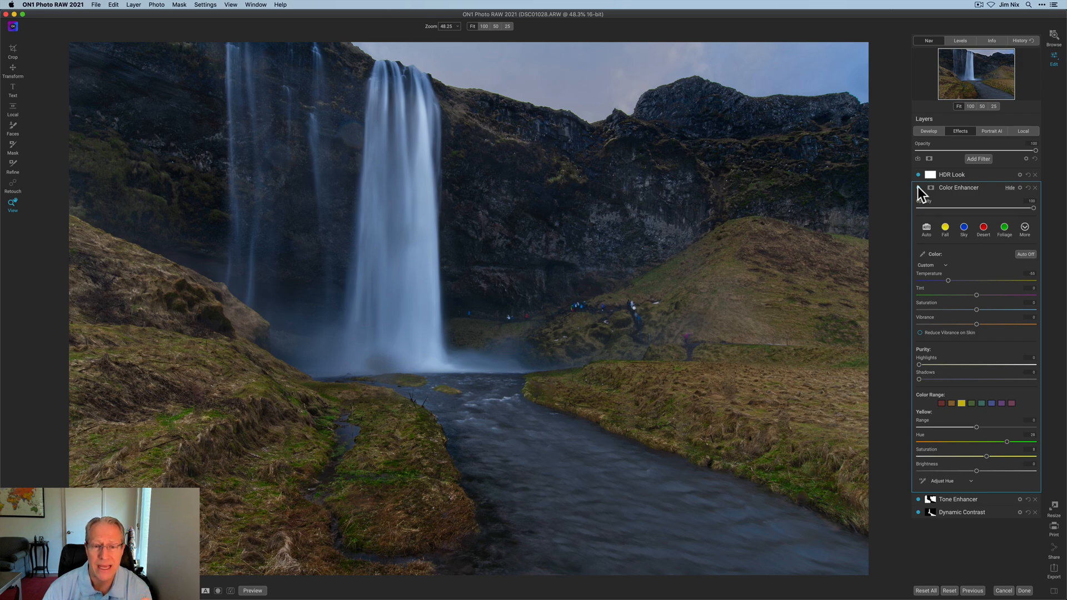
Compare without Color Enhancer, then move it above HDR Look and bring up the filter list
{"action": "left_click", "coordinate": [919, 188]}
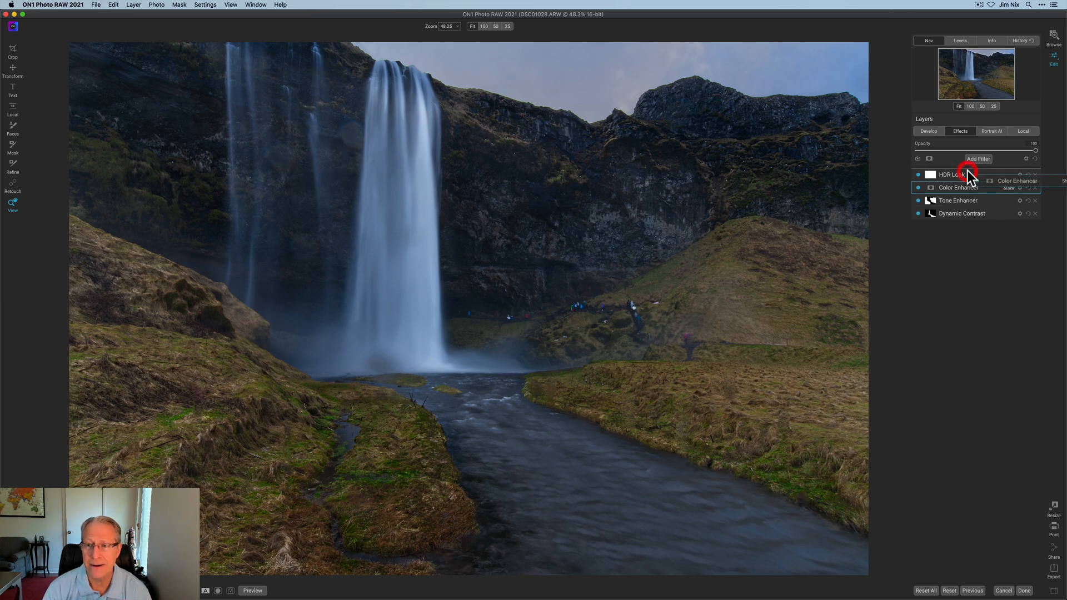
{"action": "left_click", "coordinate": [958, 188]}
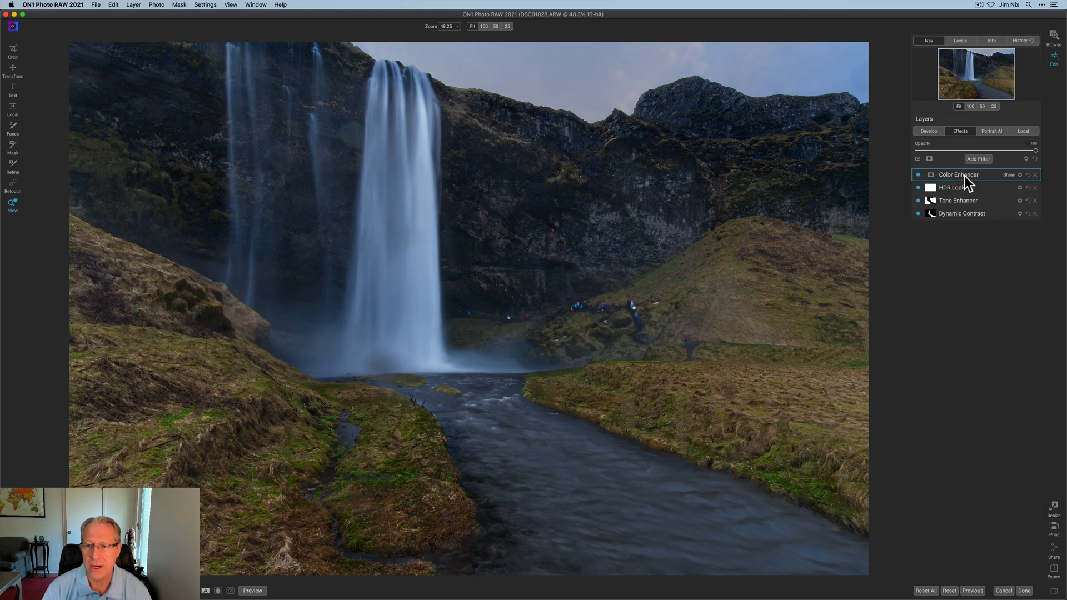
{"action": "left_click", "coordinate": [978, 158]}
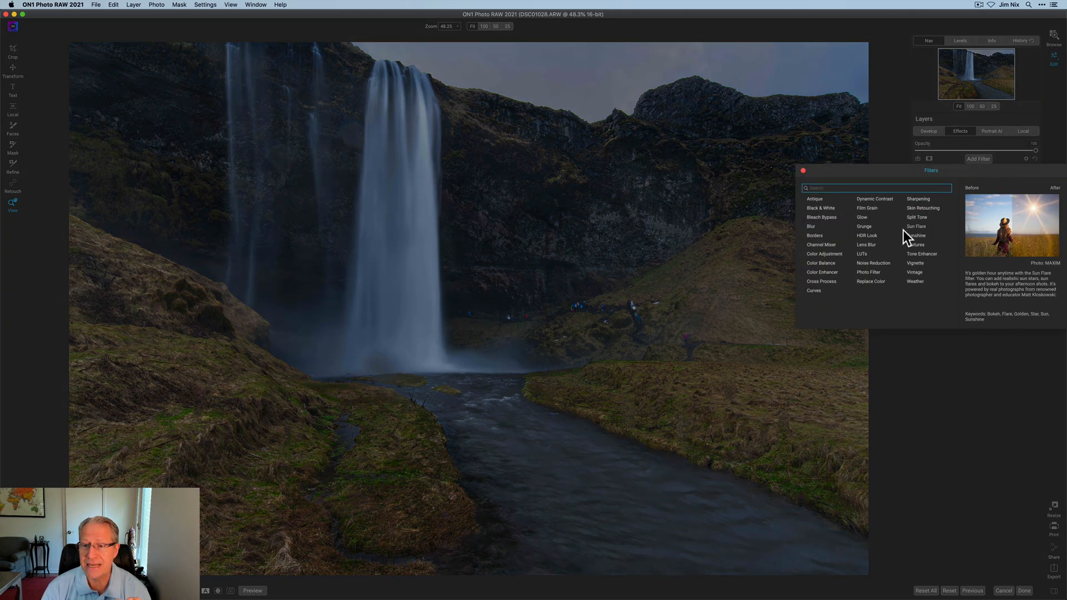
Add a Vignette filter and adjust its roundness
{"action": "left_click", "coordinate": [916, 263]}
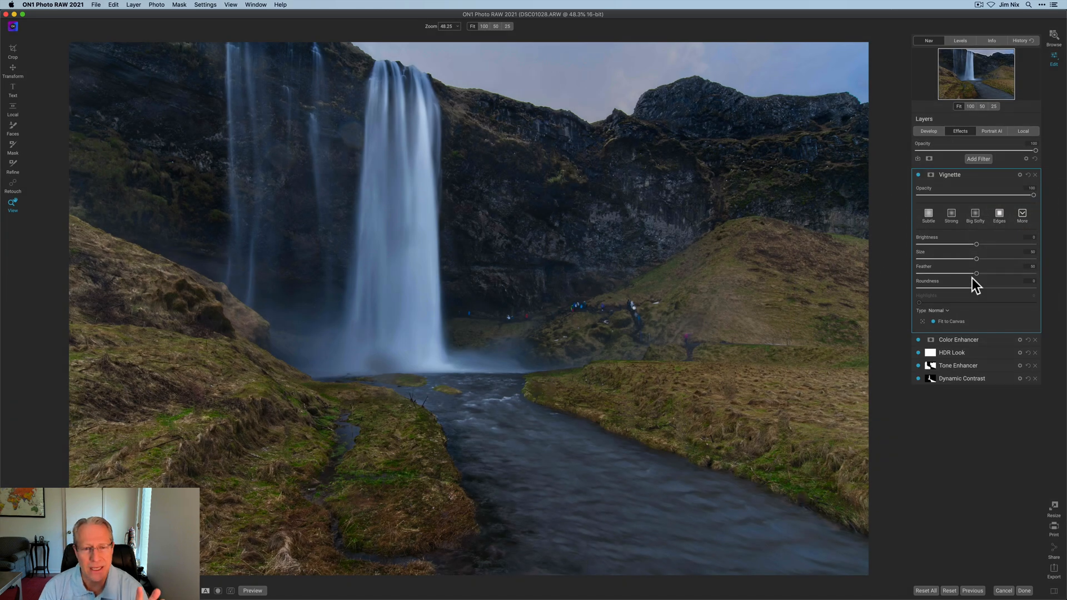
{"action": "mouse_move", "coordinate": [977, 249]}
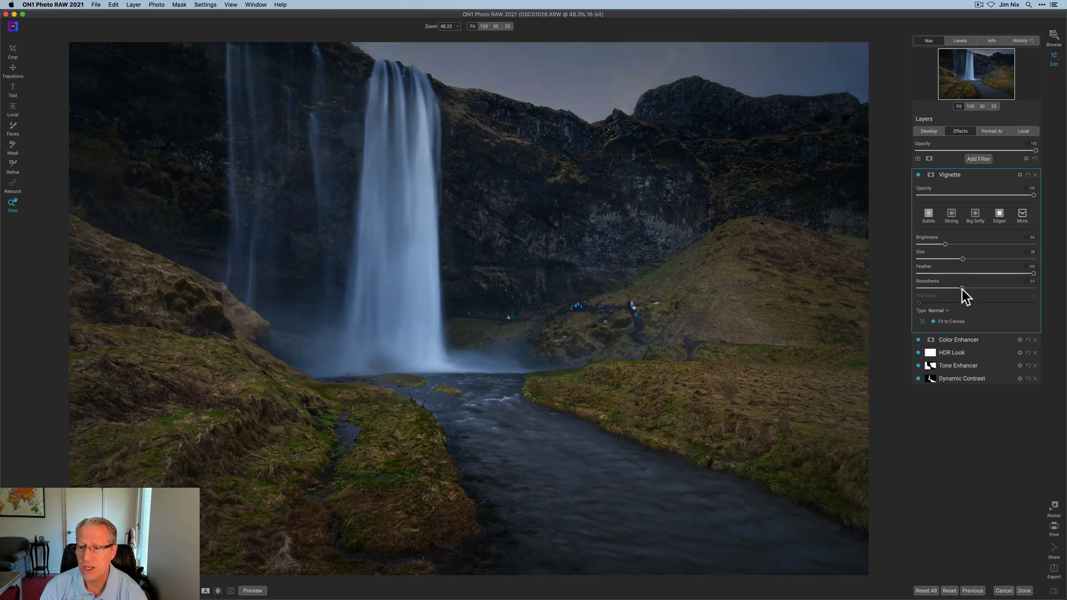
{"action": "left_click", "coordinate": [952, 289]}
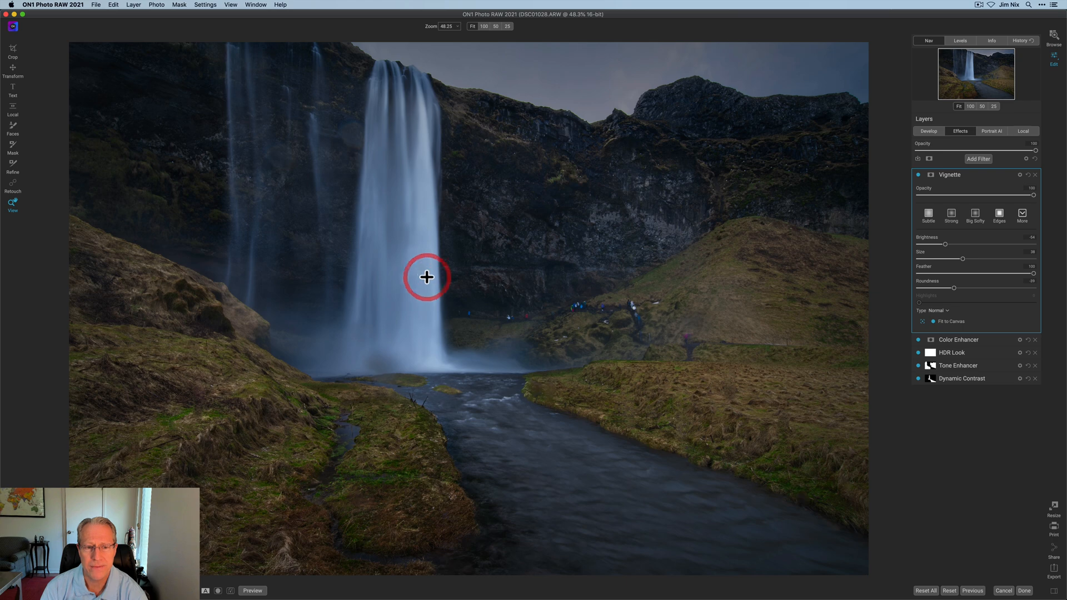
{"action": "mouse_move", "coordinate": [533, 265]}
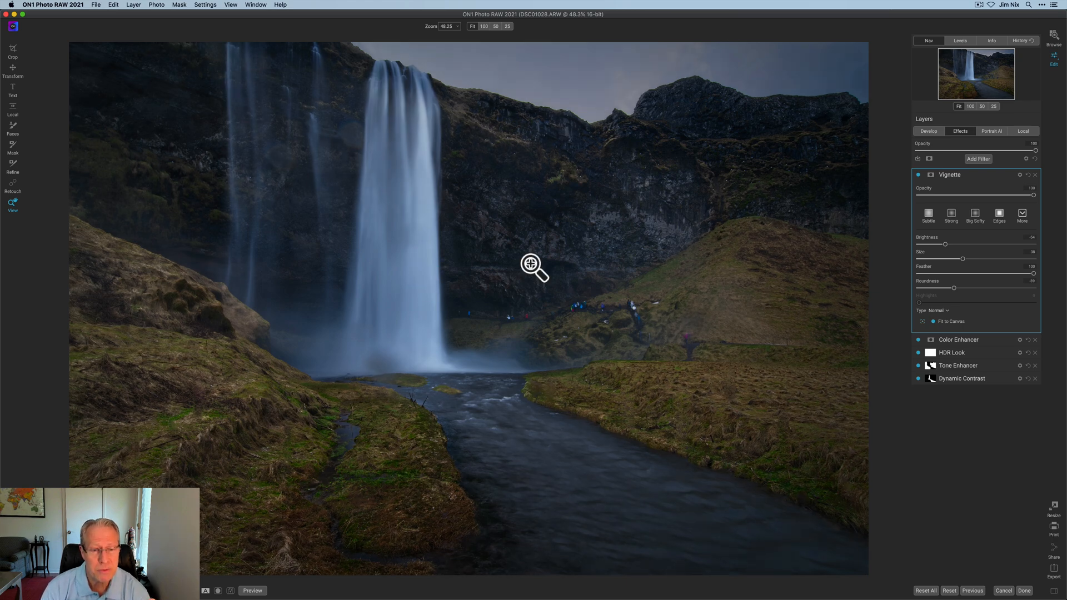
{"action": "mouse_move", "coordinate": [903, 203]}
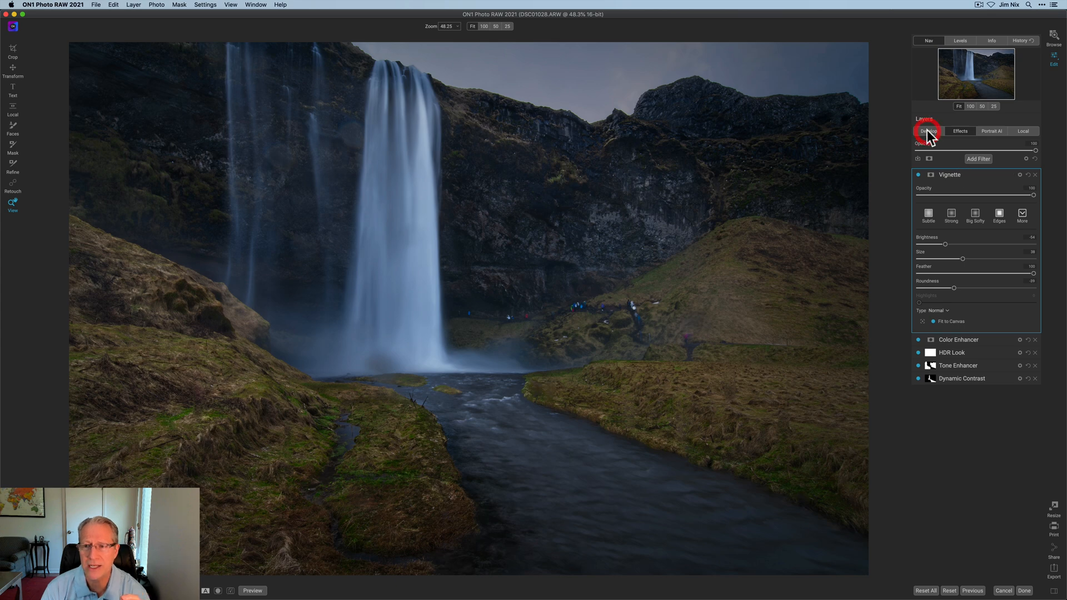
Switch to the Develop tab's Tone & Color adjustments to lift exposure slightly
{"action": "left_click", "coordinate": [928, 131]}
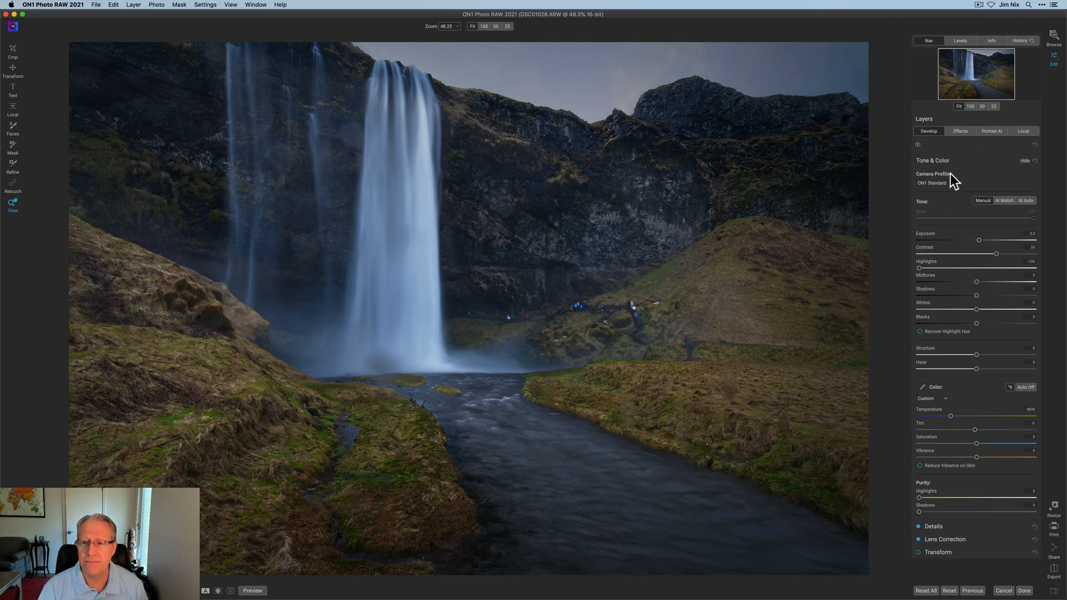
{"action": "mouse_move", "coordinate": [950, 217]}
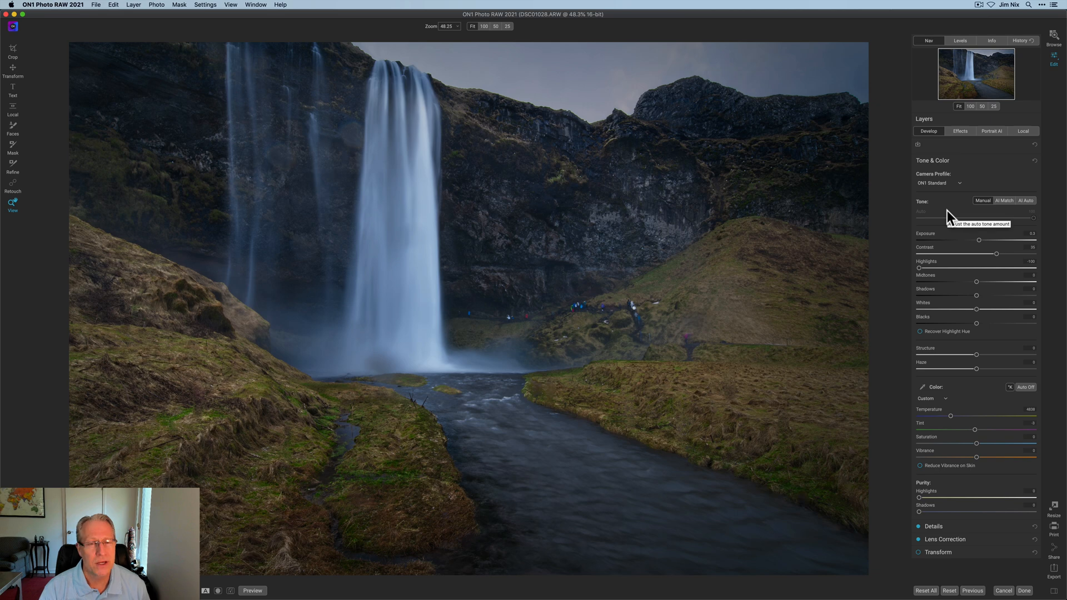
{"action": "mouse_move", "coordinate": [964, 263]}
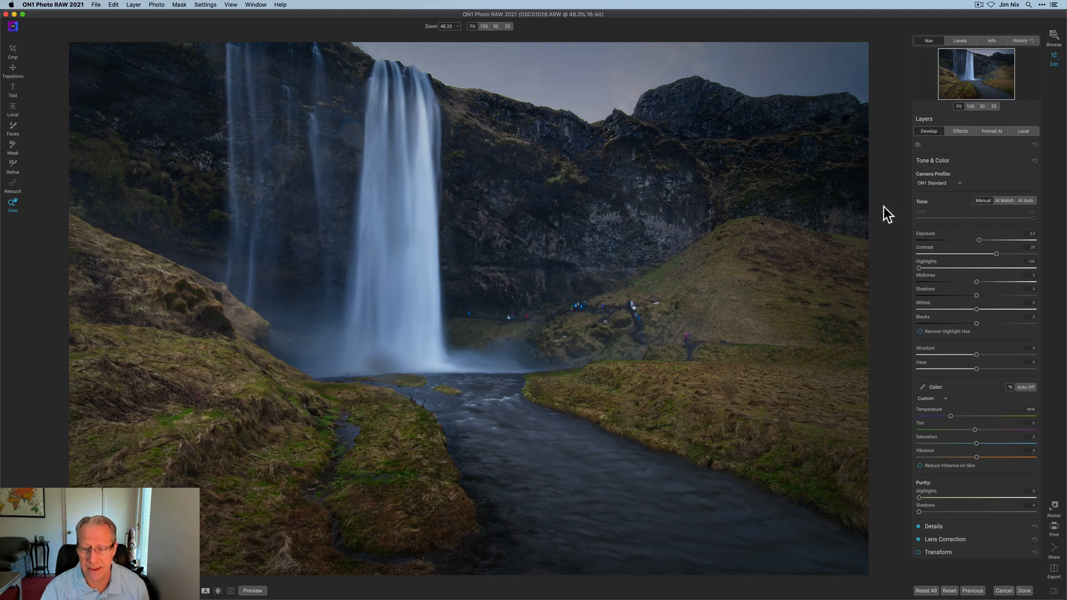
{"action": "left_click", "coordinate": [251, 590]}
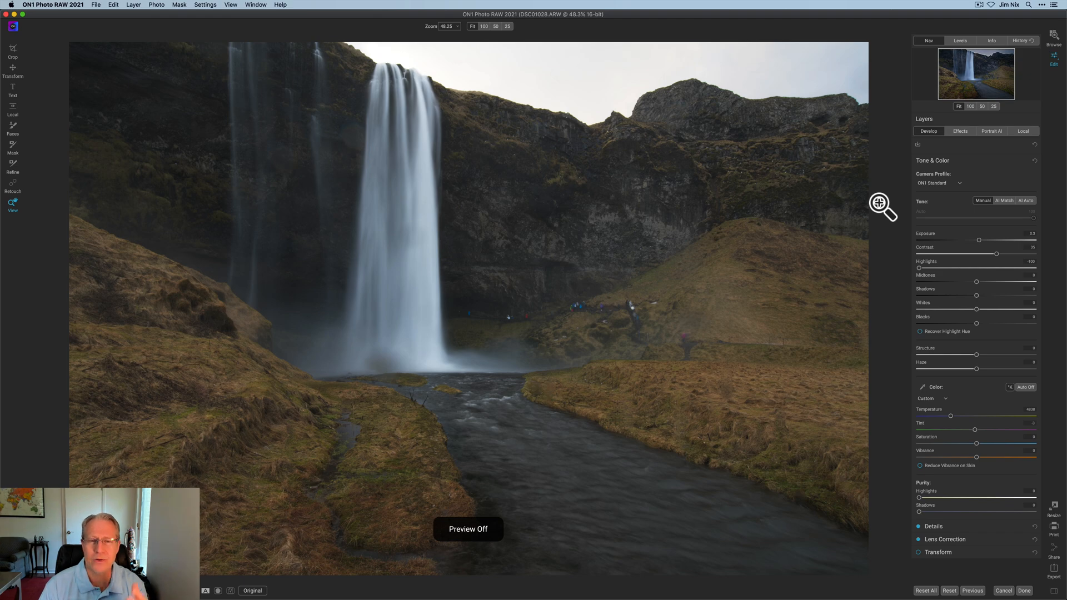
{"action": "left_click", "coordinate": [252, 591]}
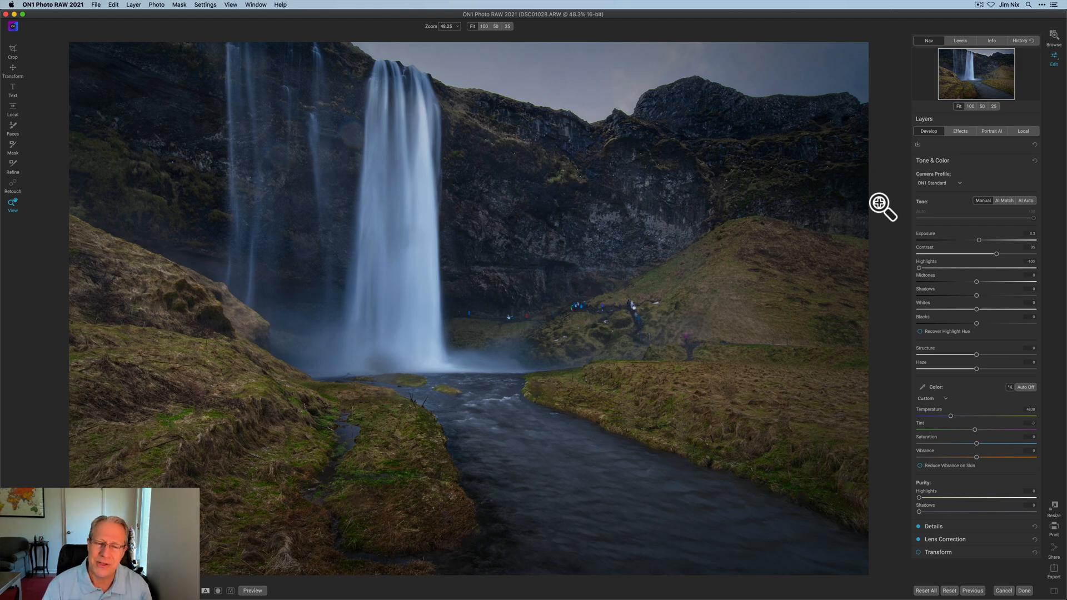
{"action": "left_click", "coordinate": [253, 590]}
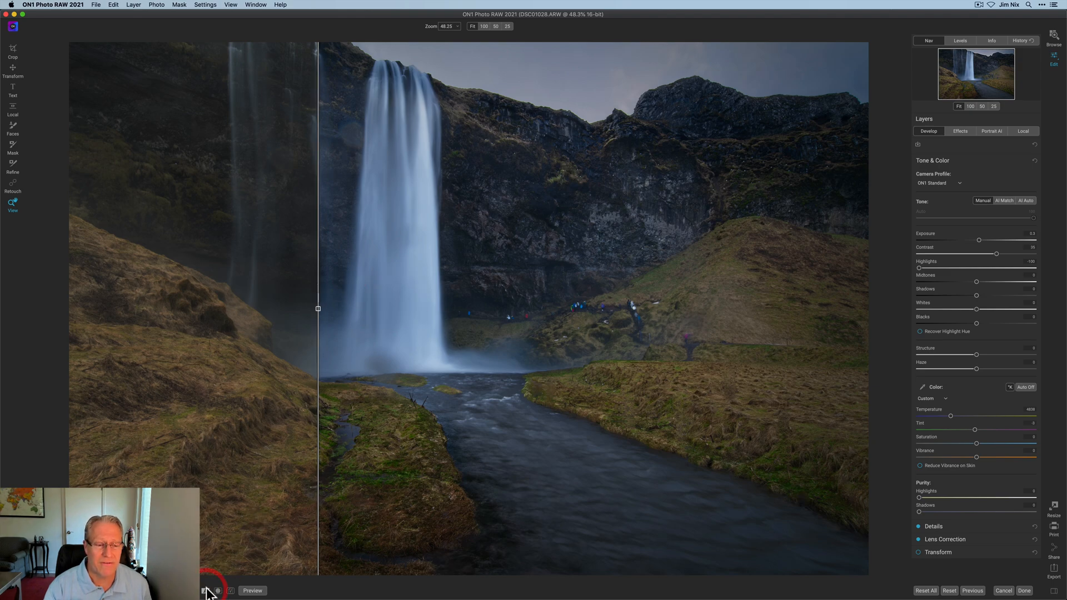
{"action": "left_click", "coordinate": [205, 591]}
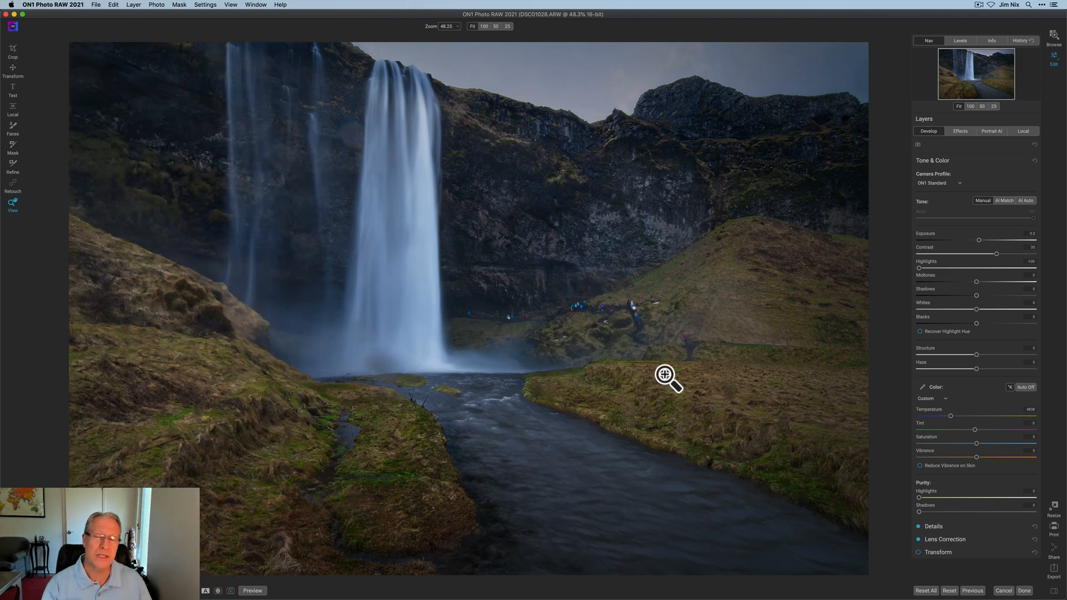